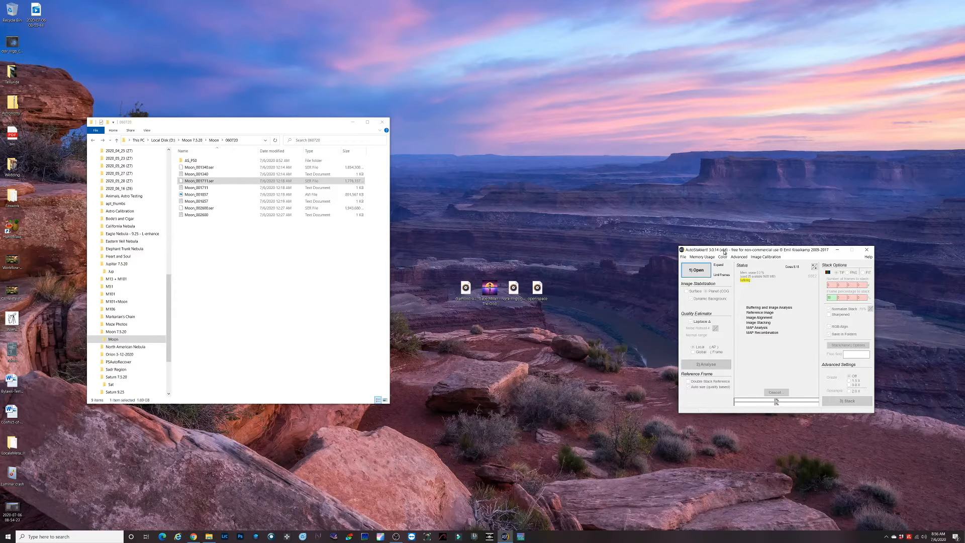
{"action": "mouse_move", "coordinate": [232, 319]}
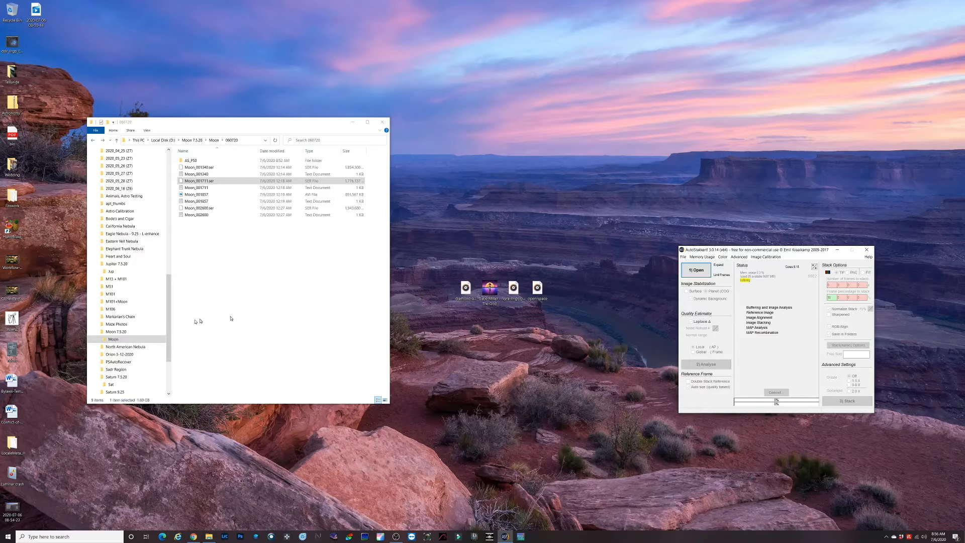
Load the Moon .ser recording into AutoStakkert!3 as a surface target.
{"action": "left_click", "coordinate": [216, 180]}
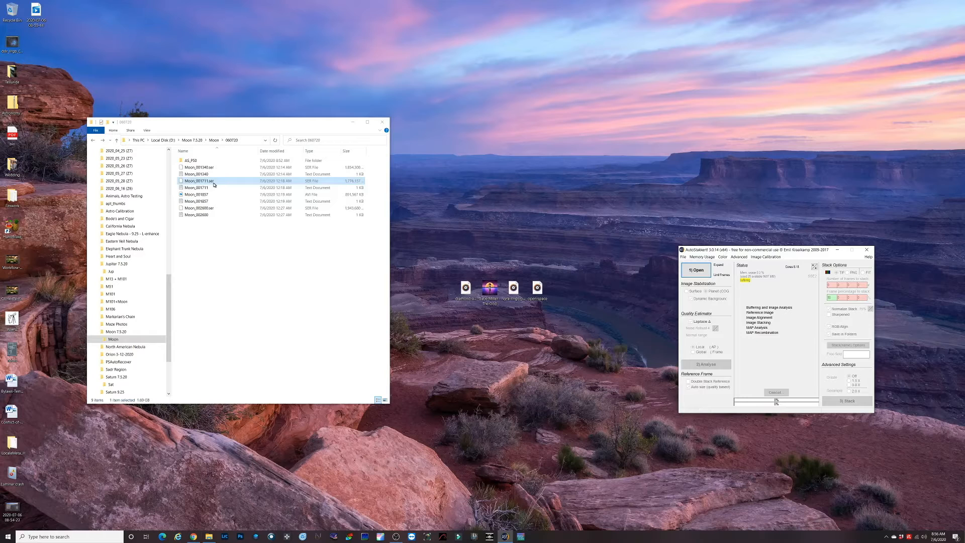
{"action": "left_click", "coordinate": [197, 194]}
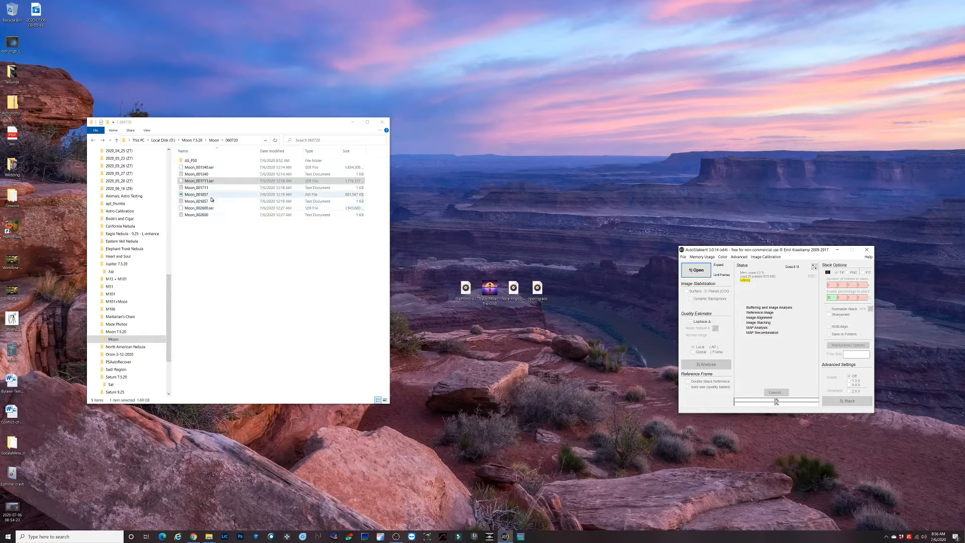
{"action": "left_click", "coordinate": [197, 180]}
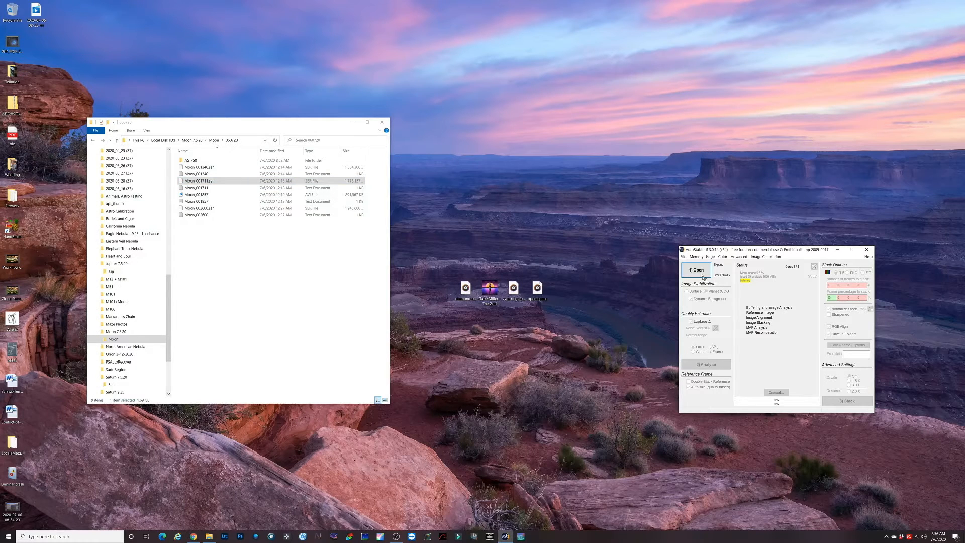
{"action": "left_click", "coordinate": [695, 270]}
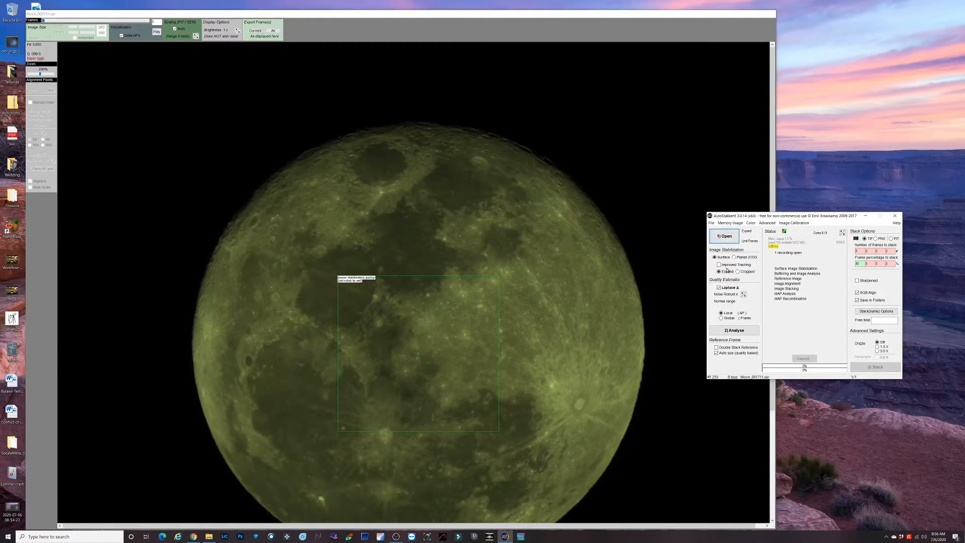
Keep the stabilized framing set to Expand with Laplace quality estimation checked.
{"action": "left_click", "coordinate": [717, 257]}
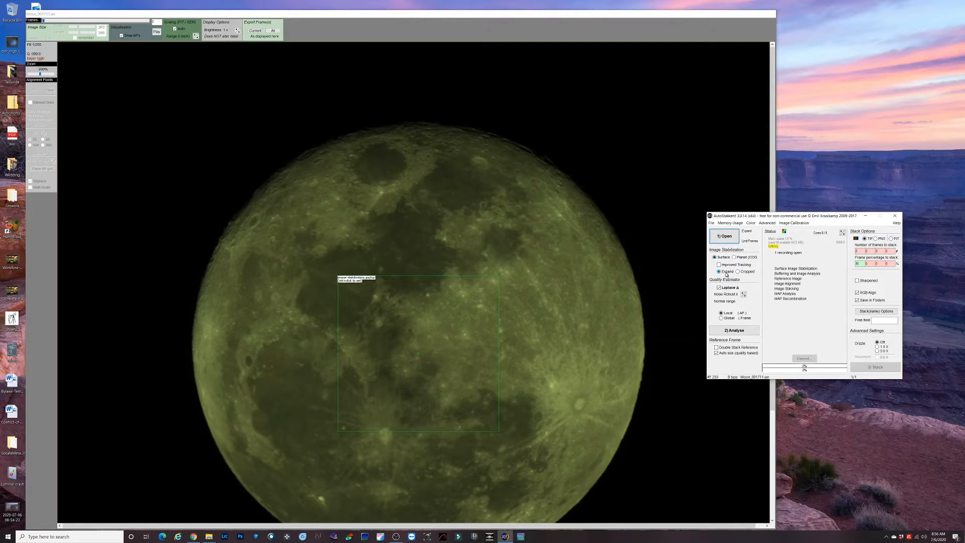
{"action": "left_click", "coordinate": [737, 272]}
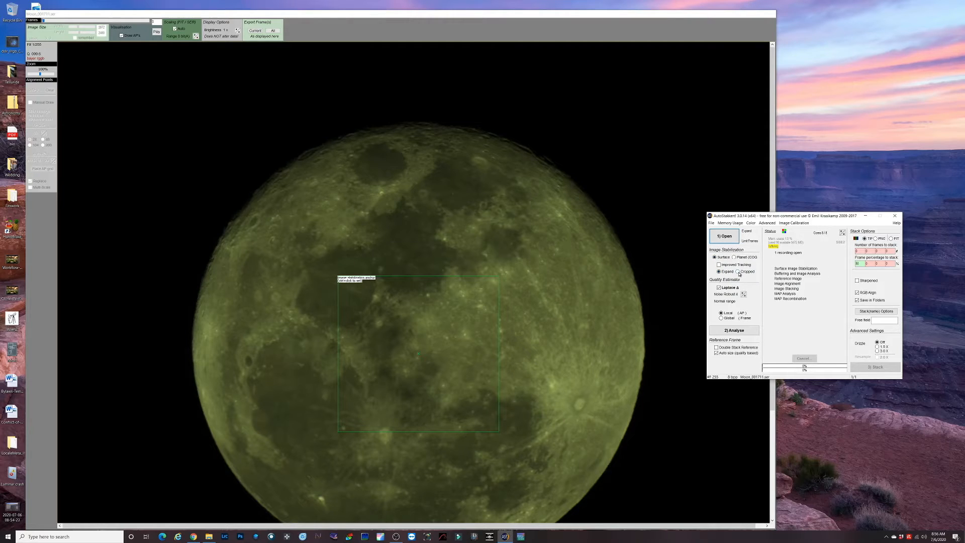
{"action": "left_click", "coordinate": [719, 257]}
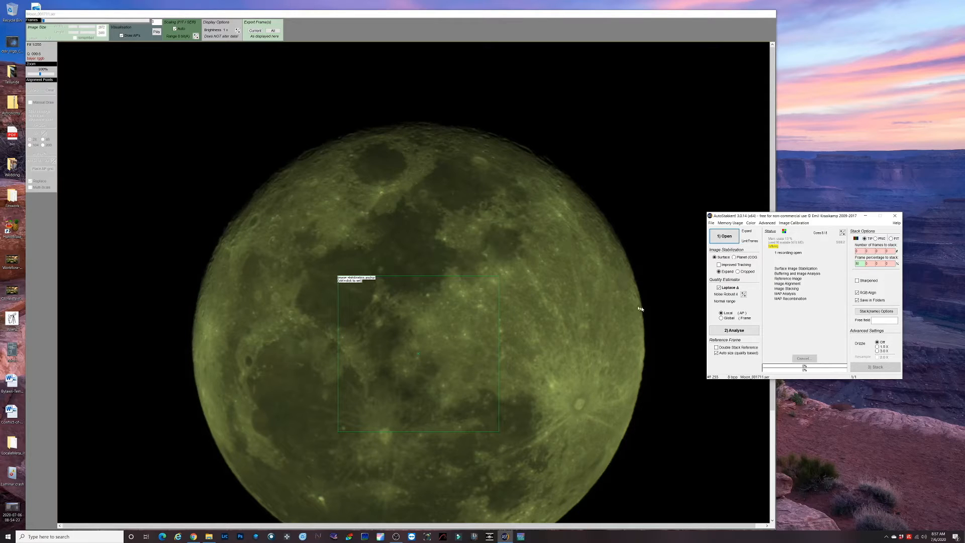
{"action": "mouse_move", "coordinate": [737, 288]}
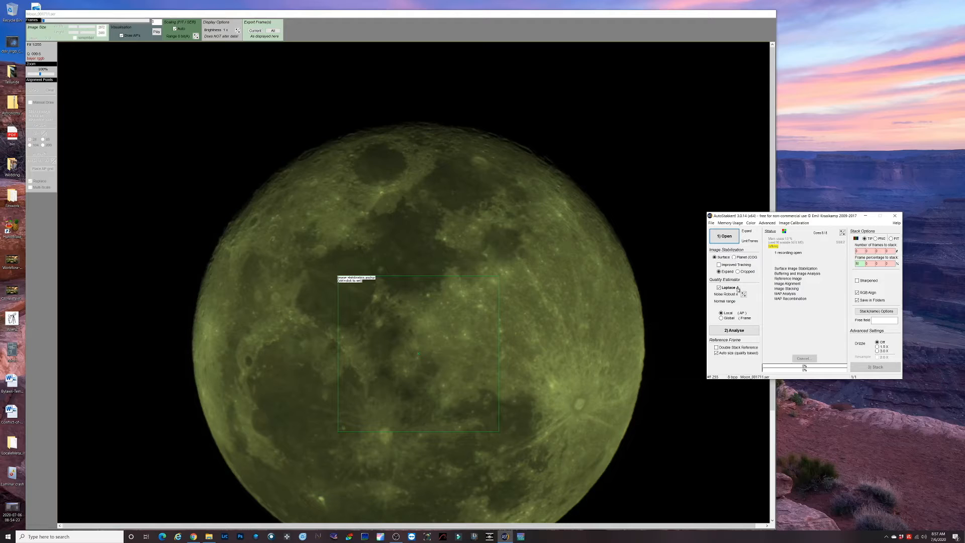
{"action": "mouse_move", "coordinate": [734, 329]}
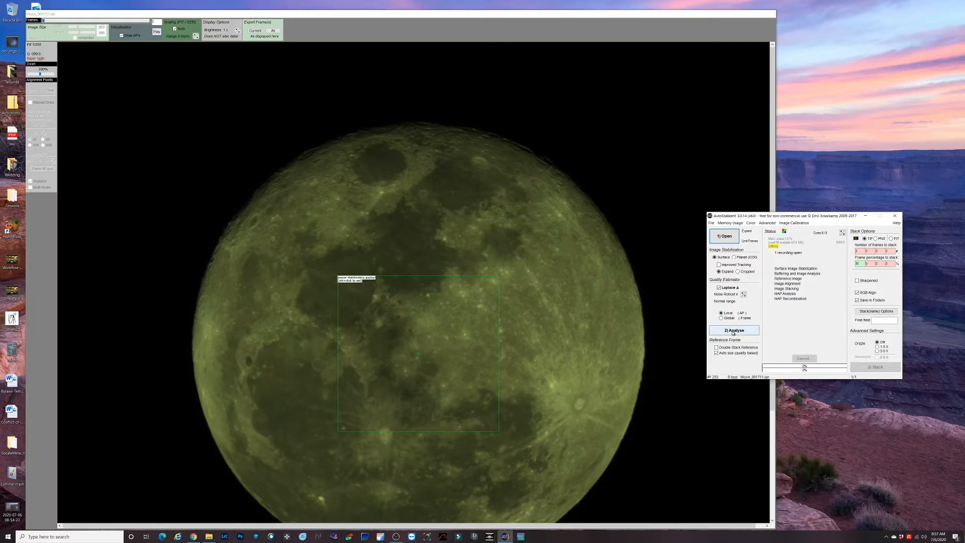
Run quality analysis on every frame of the moon video.
{"action": "left_click", "coordinate": [733, 331]}
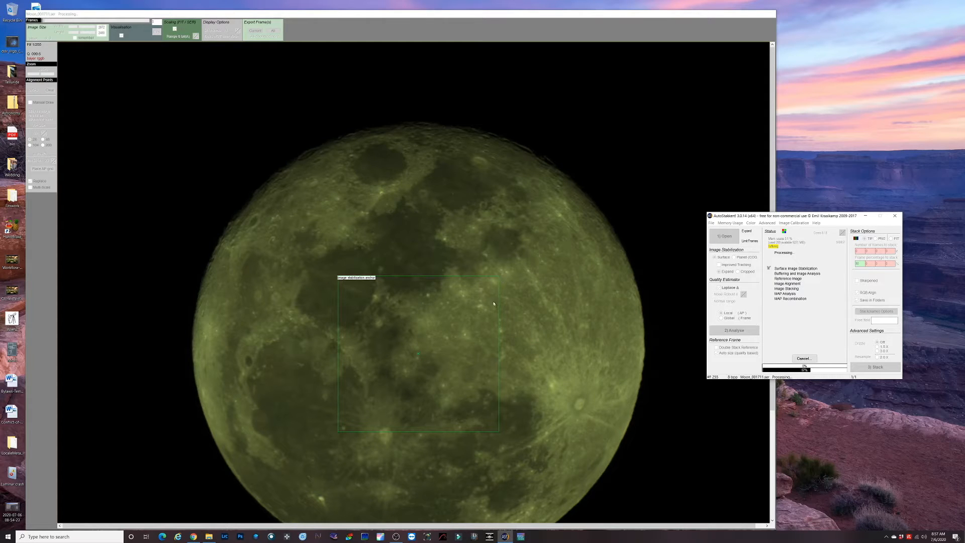
{"action": "mouse_move", "coordinate": [698, 261]}
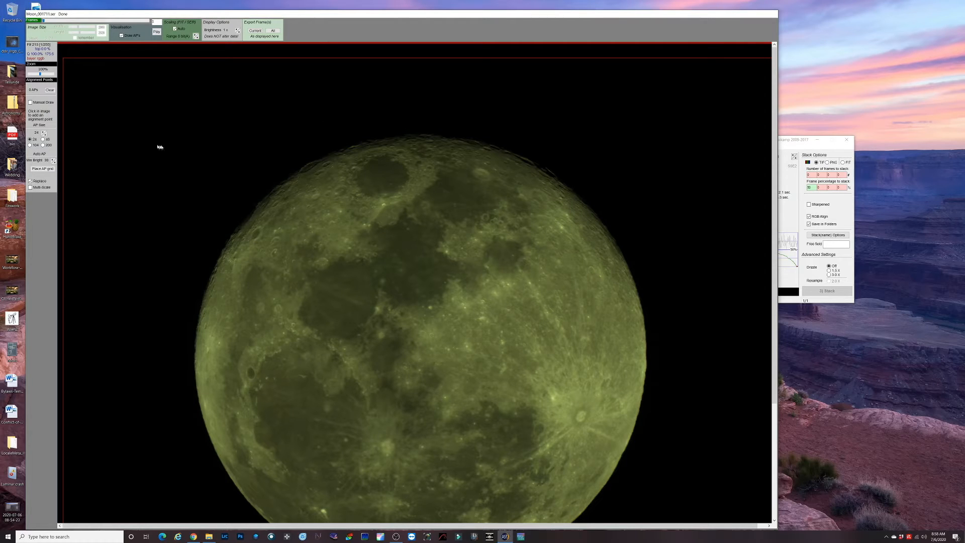
{"action": "mouse_move", "coordinate": [125, 47]}
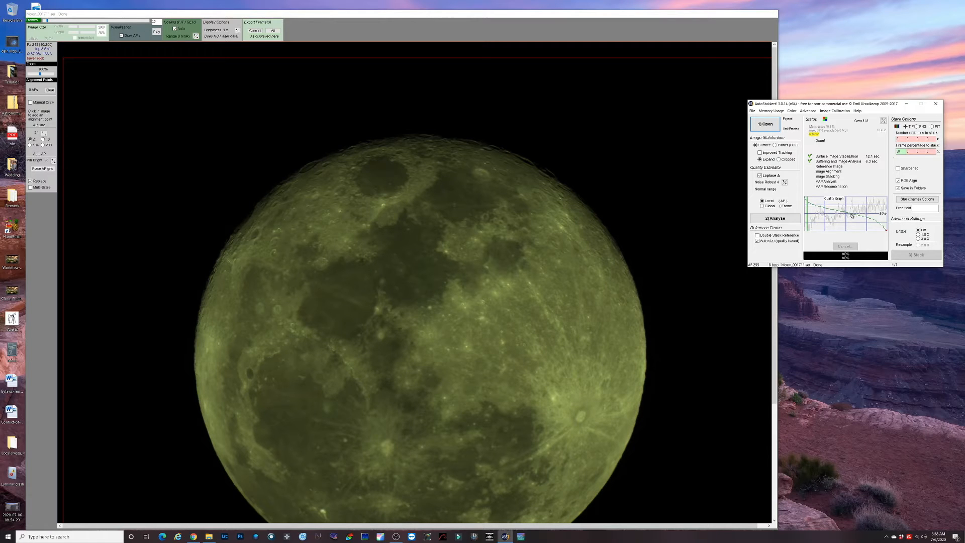
{"action": "mouse_move", "coordinate": [849, 215]}
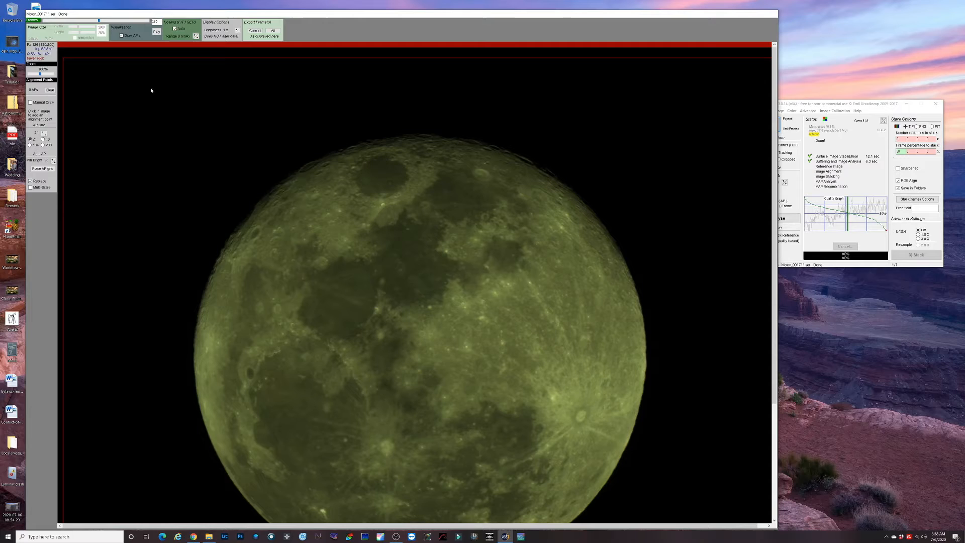
{"action": "mouse_move", "coordinate": [158, 133]}
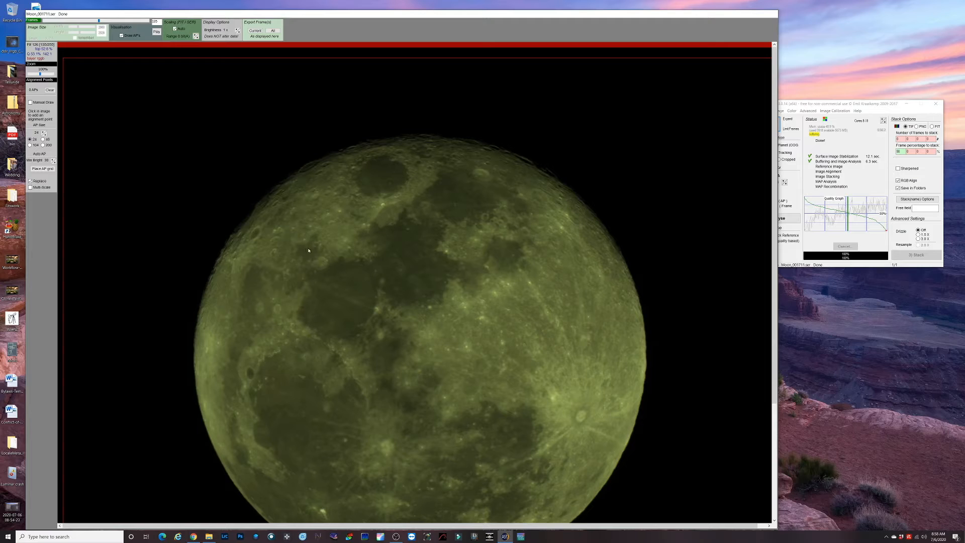
{"action": "mouse_move", "coordinate": [440, 273]}
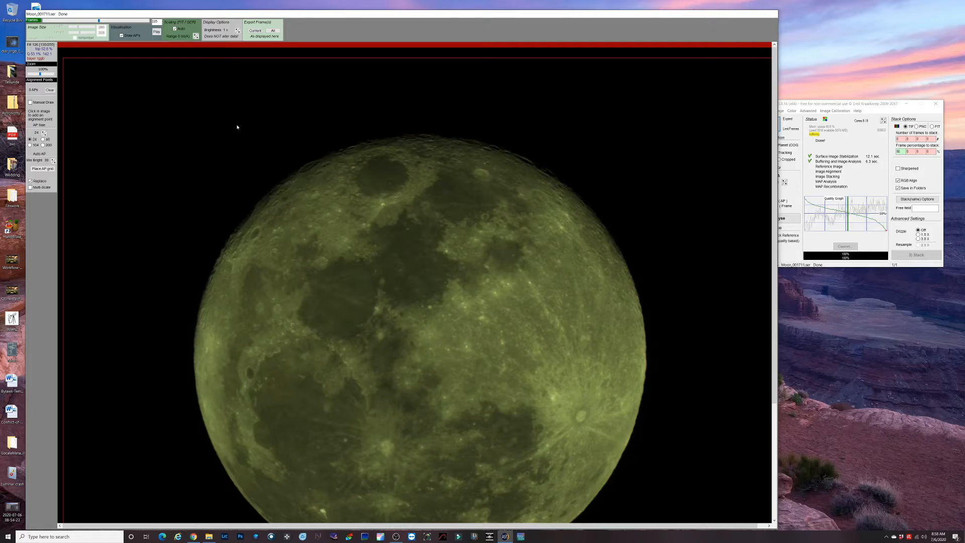
{"action": "mouse_move", "coordinate": [232, 121]}
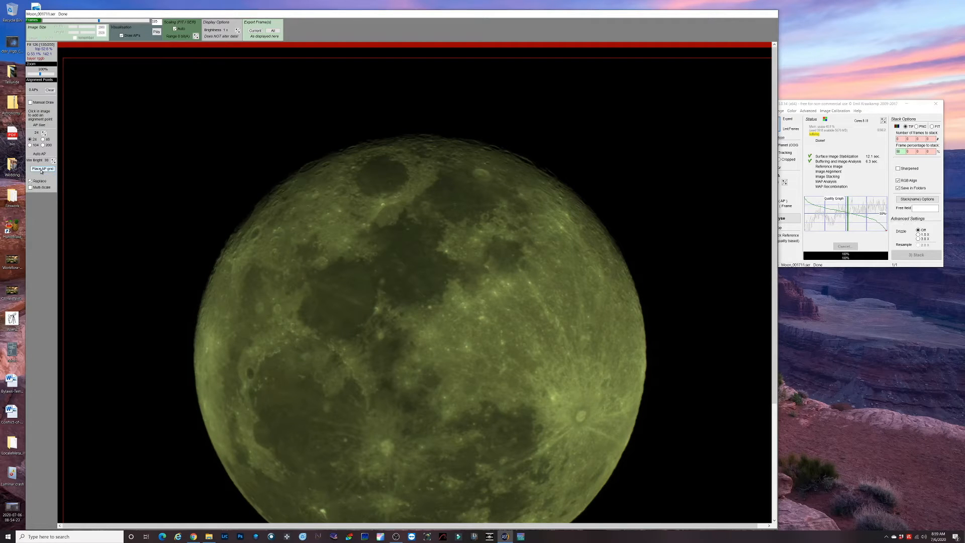
Place an automatic grid of alignment points across the whole lunar disk.
{"action": "left_click", "coordinate": [42, 167]}
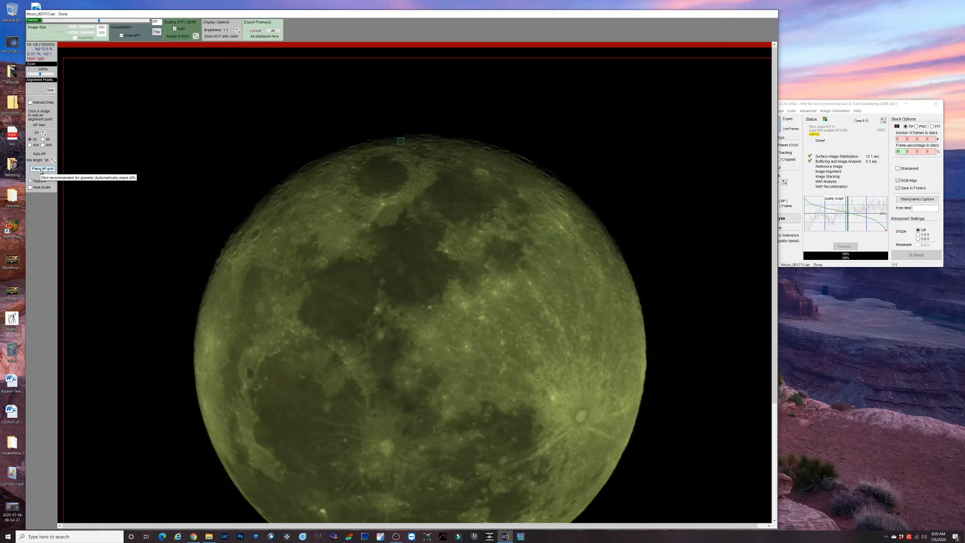
{"action": "left_click", "coordinate": [42, 168]}
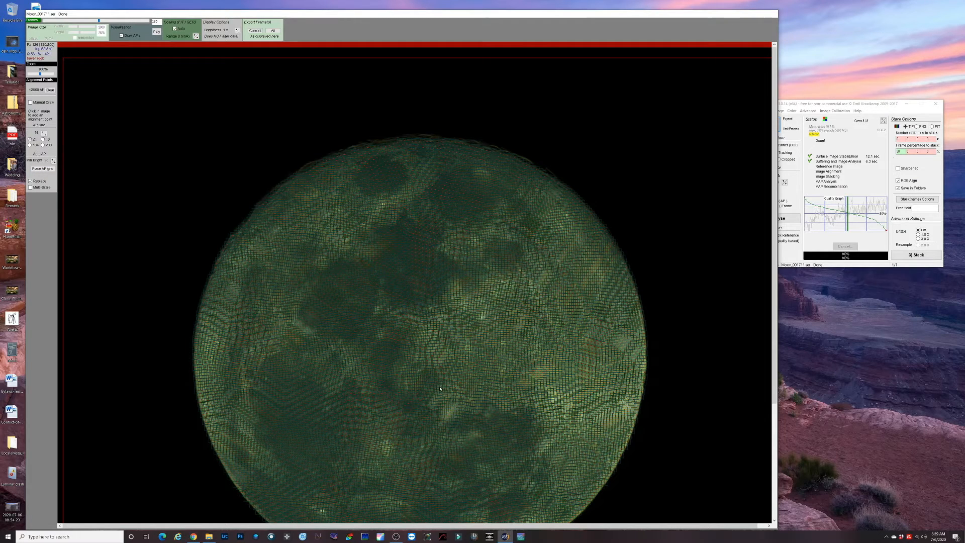
{"action": "mouse_move", "coordinate": [338, 242]}
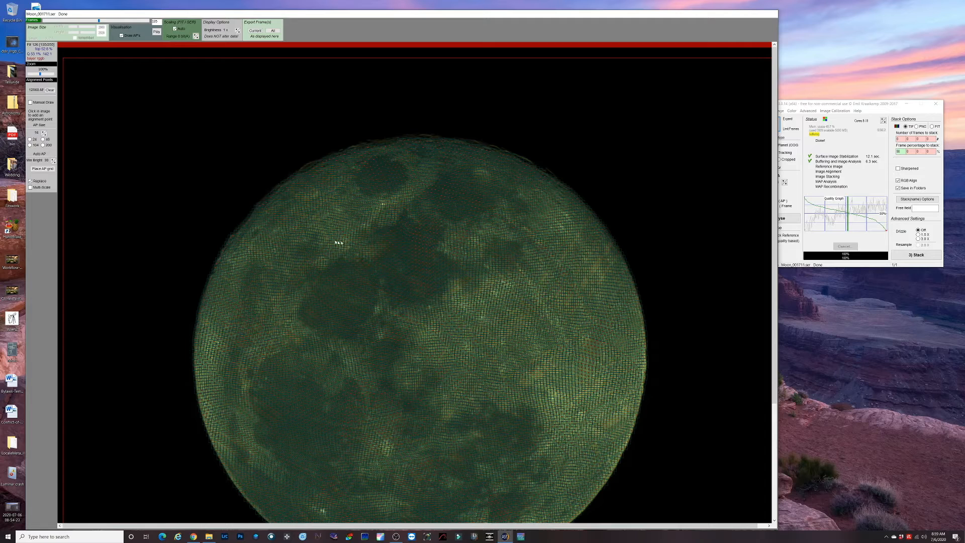
{"action": "mouse_move", "coordinate": [608, 240]}
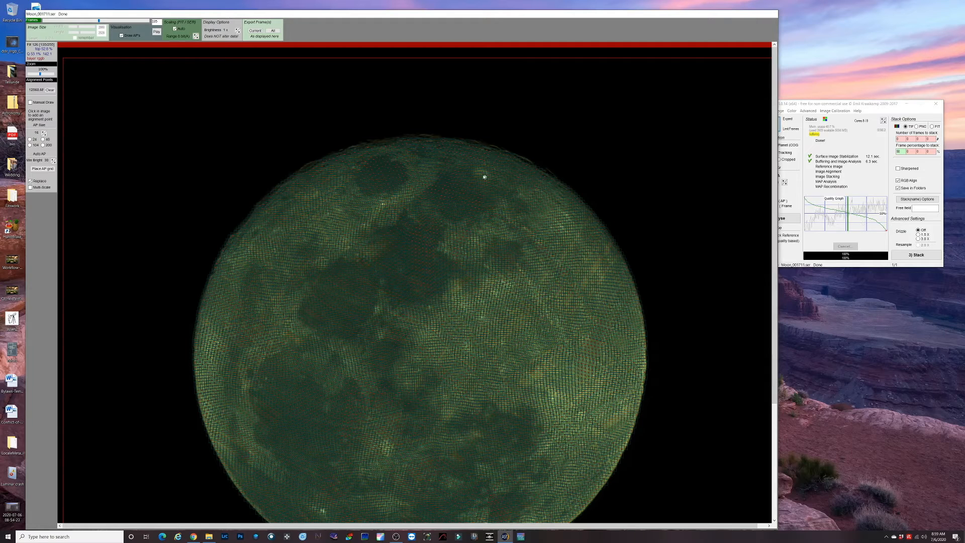
{"action": "mouse_move", "coordinate": [442, 217]}
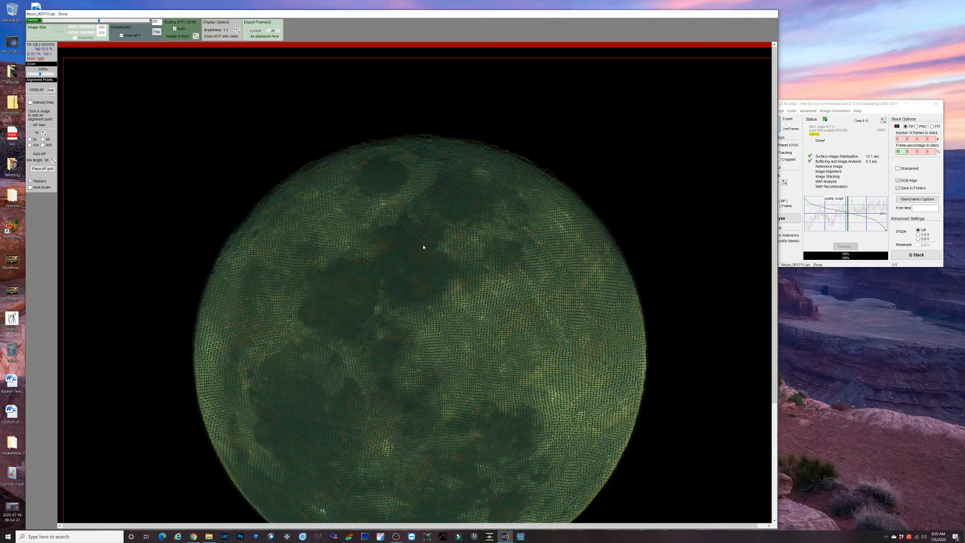
{"action": "mouse_move", "coordinate": [452, 248]}
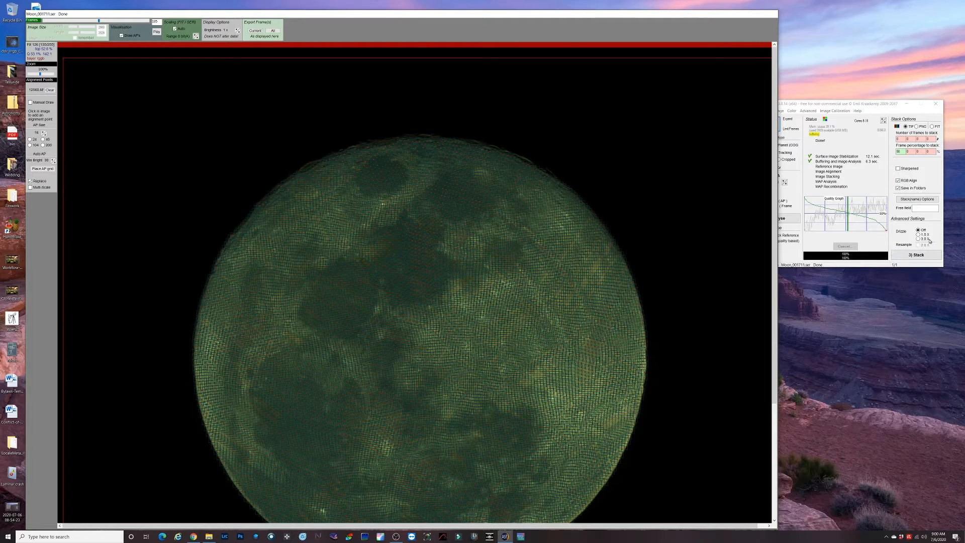
{"action": "mouse_move", "coordinate": [923, 236]}
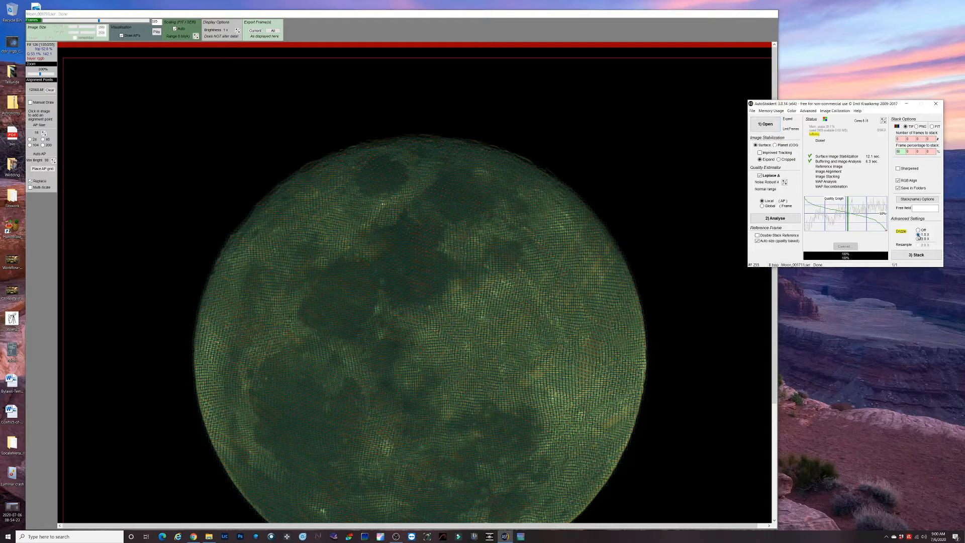
Stack the best moon frames with 1.5x drizzle enabled.
{"action": "left_click", "coordinate": [916, 254]}
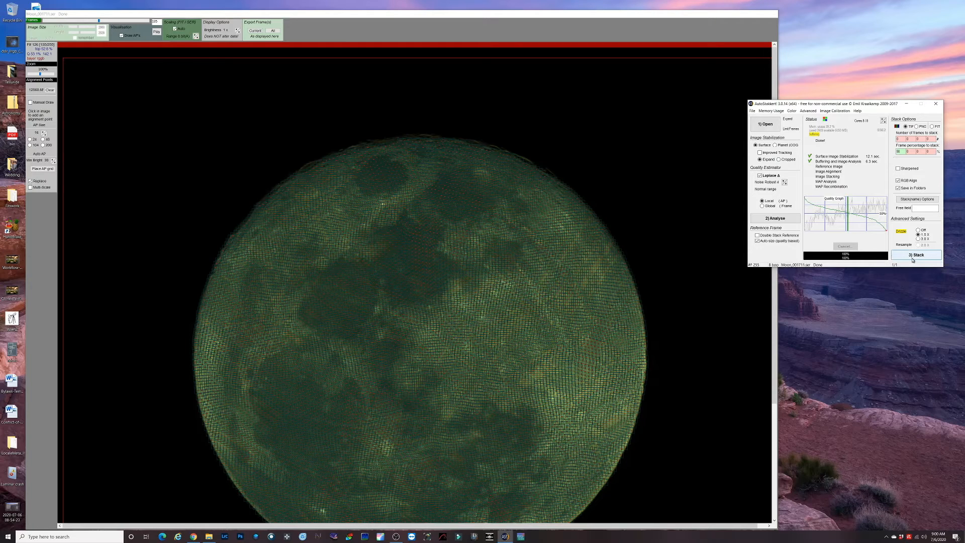
{"action": "left_click", "coordinate": [917, 254]}
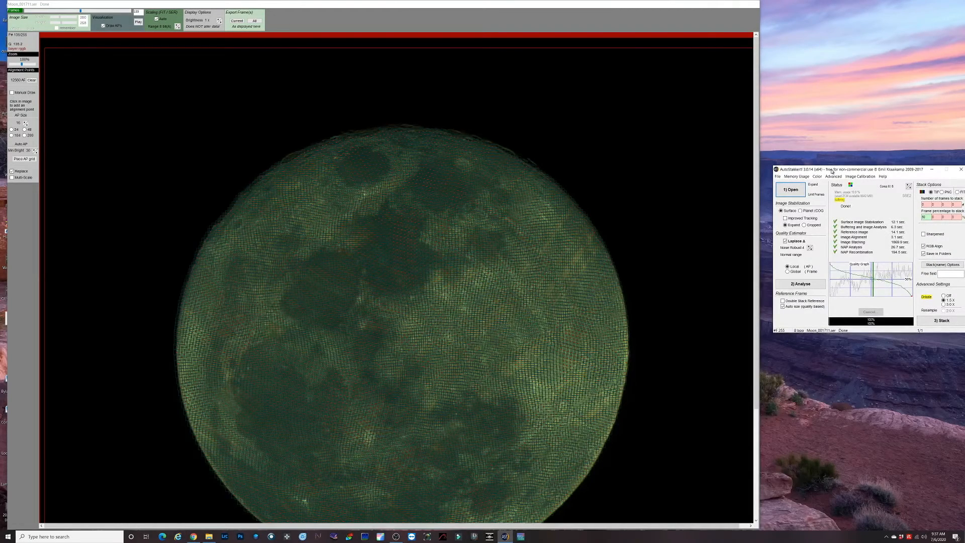
Bring the AS_P50 output folder of stacked moon TIFFs into view beside RegiStax 6.
{"action": "left_click_drag", "start_coordinate": [831, 169], "coordinate": [832, 170]}
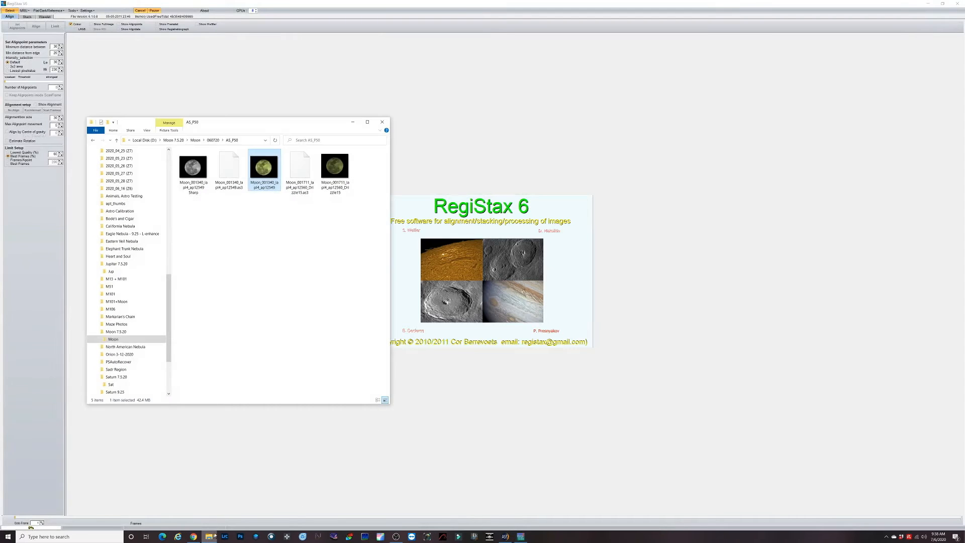
Load the stacked moon TIFF with stretched intensity levels and move to the Wavelet stage.
{"action": "left_click", "coordinate": [335, 168]}
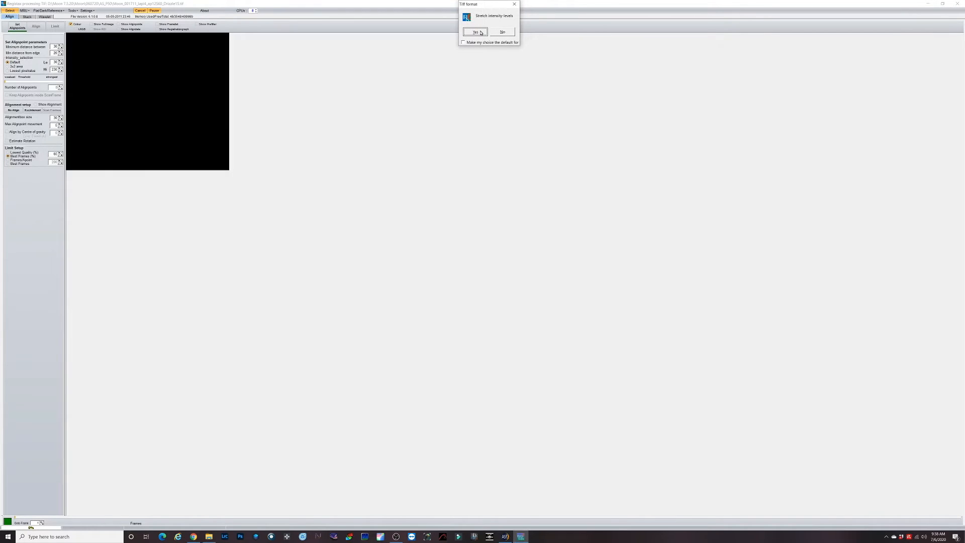
{"action": "left_click", "coordinate": [475, 31]}
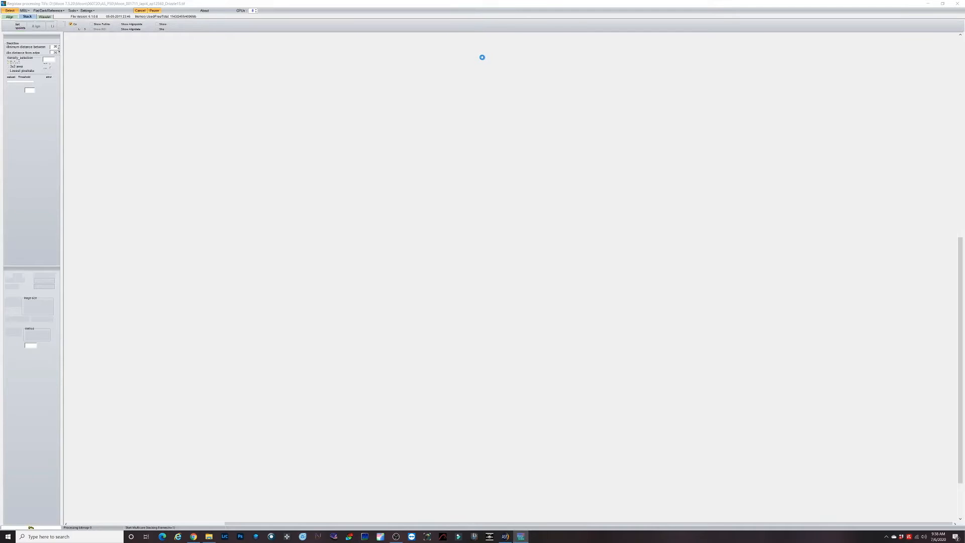
{"action": "left_click", "coordinate": [27, 16]}
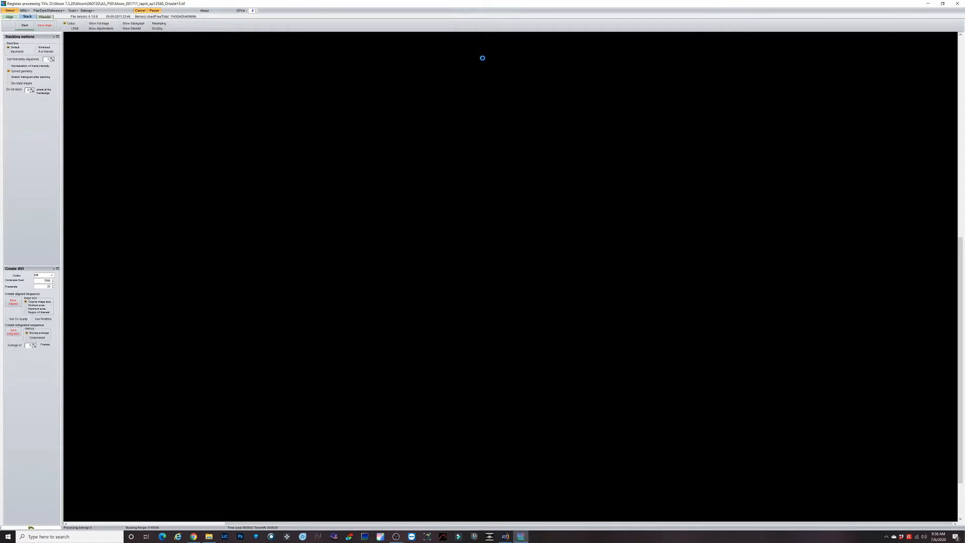
{"action": "left_click", "coordinate": [44, 16]}
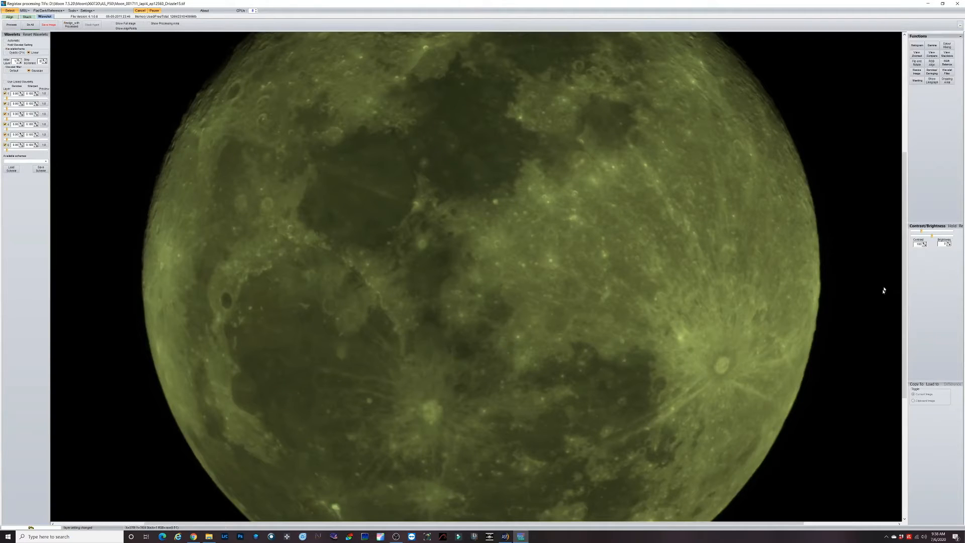
{"action": "mouse_move", "coordinate": [733, 299]}
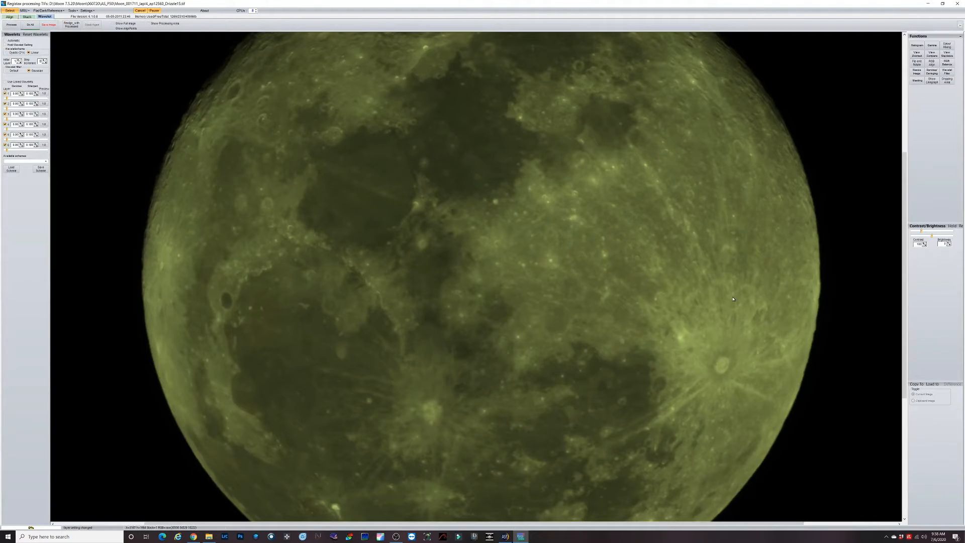
{"action": "mouse_move", "coordinate": [722, 298]}
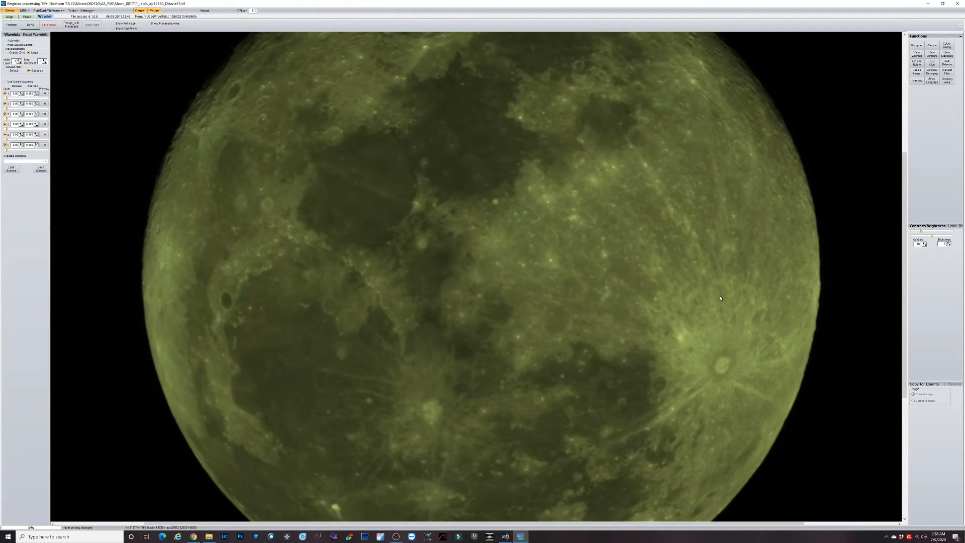
{"action": "mouse_move", "coordinate": [698, 301]}
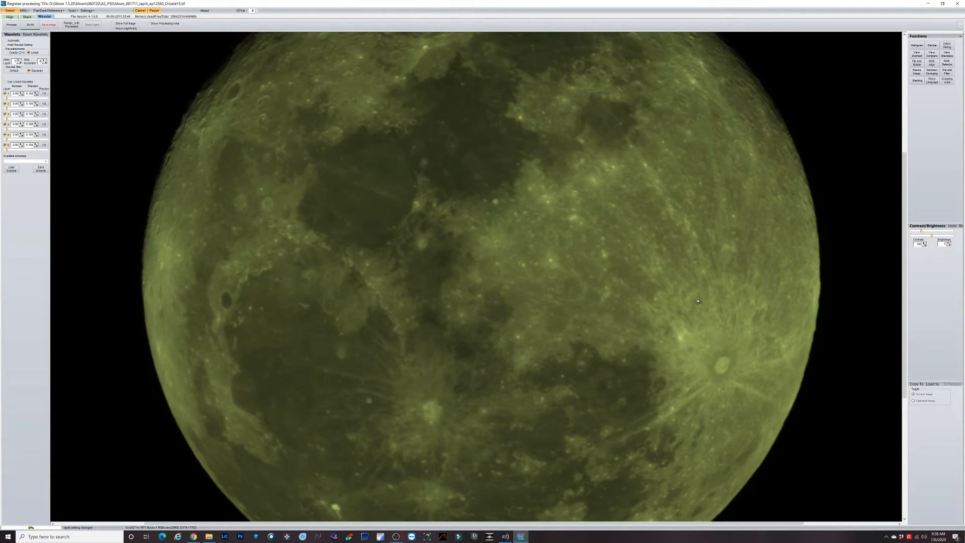
{"action": "mouse_move", "coordinate": [696, 303]}
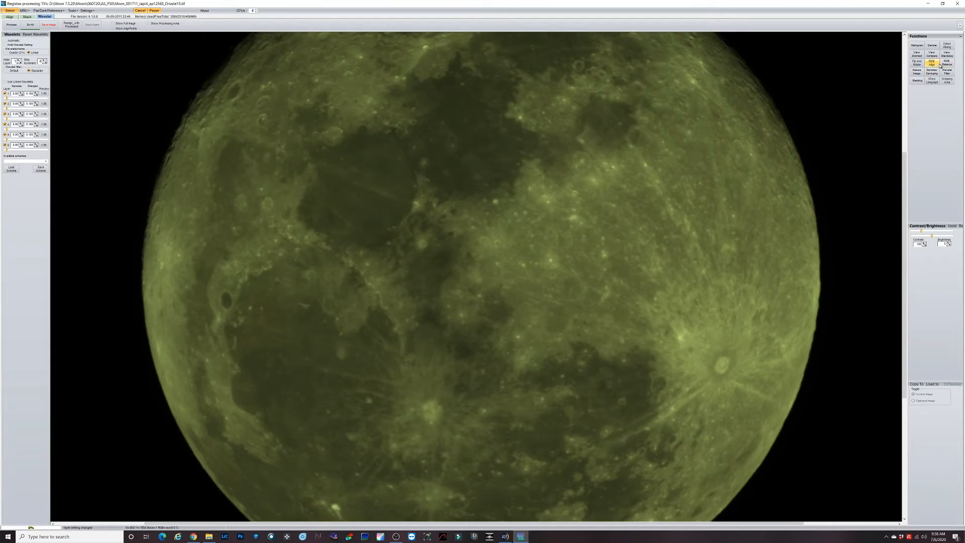
Auto-balance the red, green and blue channels in the RGB Balance panel.
{"action": "left_click", "coordinate": [947, 63]}
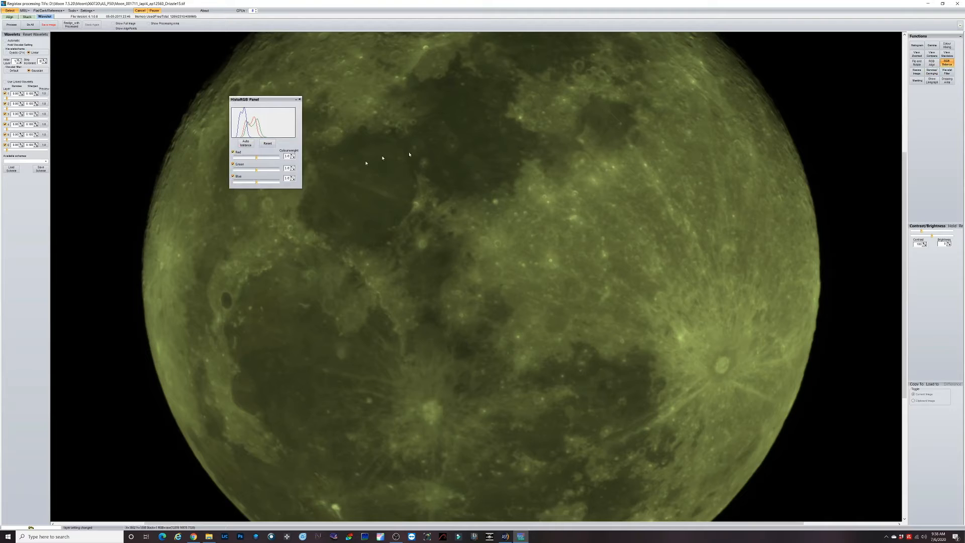
{"action": "left_click", "coordinate": [245, 144]}
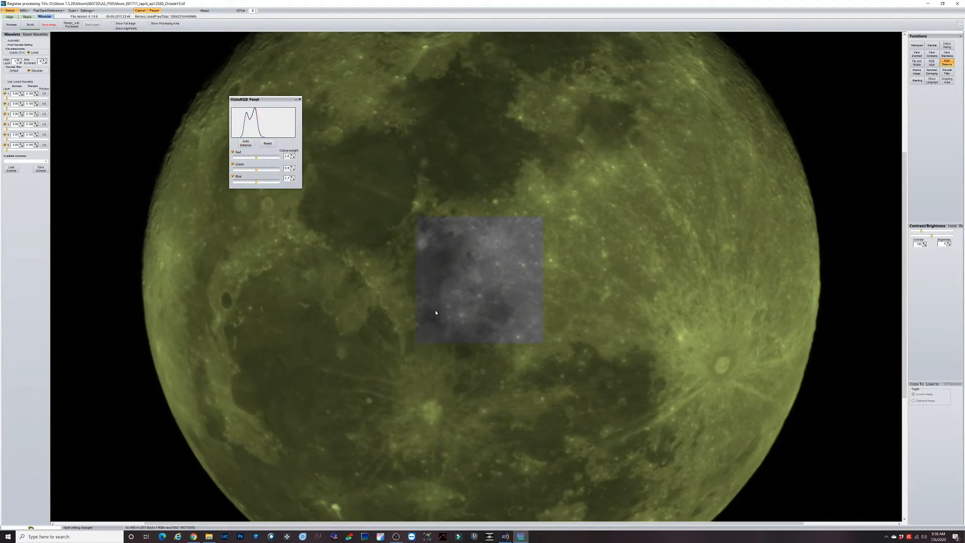
{"action": "mouse_move", "coordinate": [437, 252]}
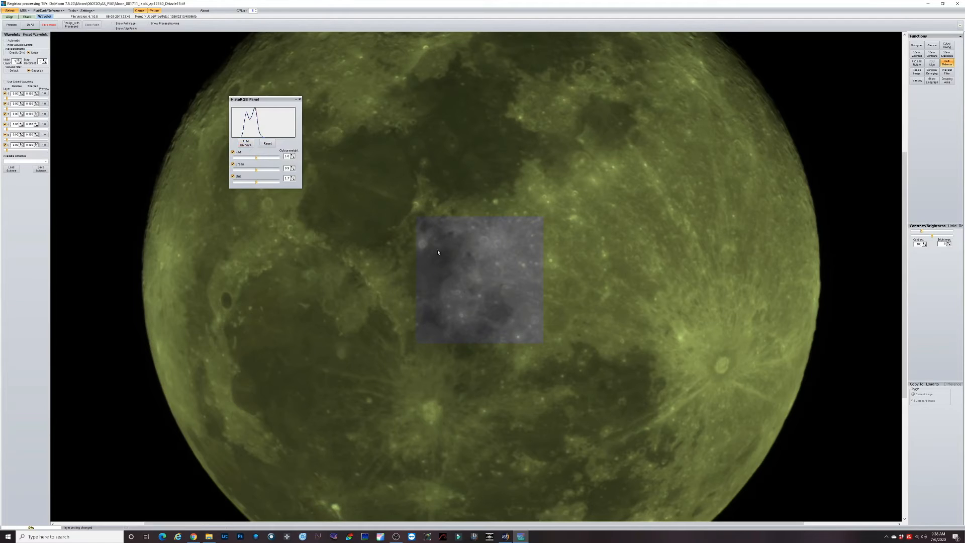
{"action": "mouse_move", "coordinate": [453, 250]}
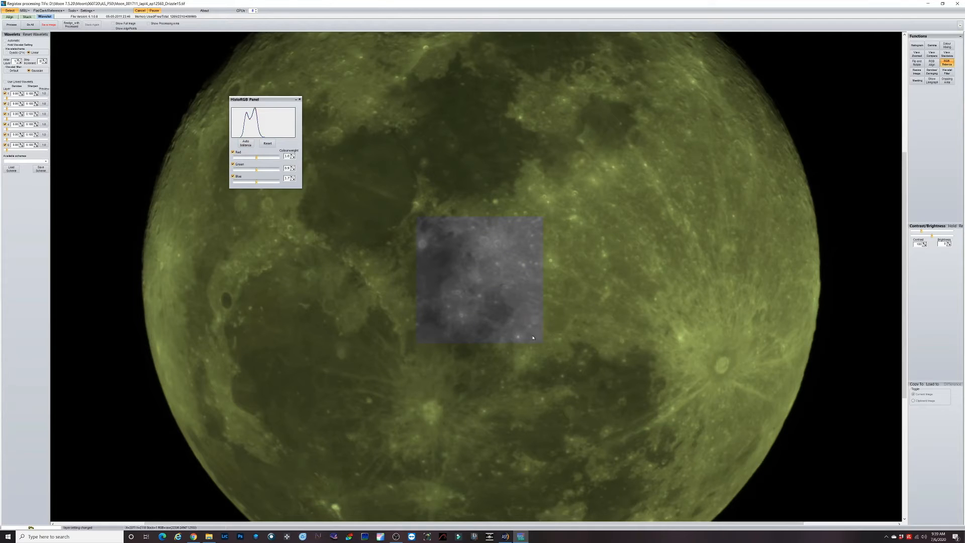
{"action": "mouse_move", "coordinate": [413, 218]}
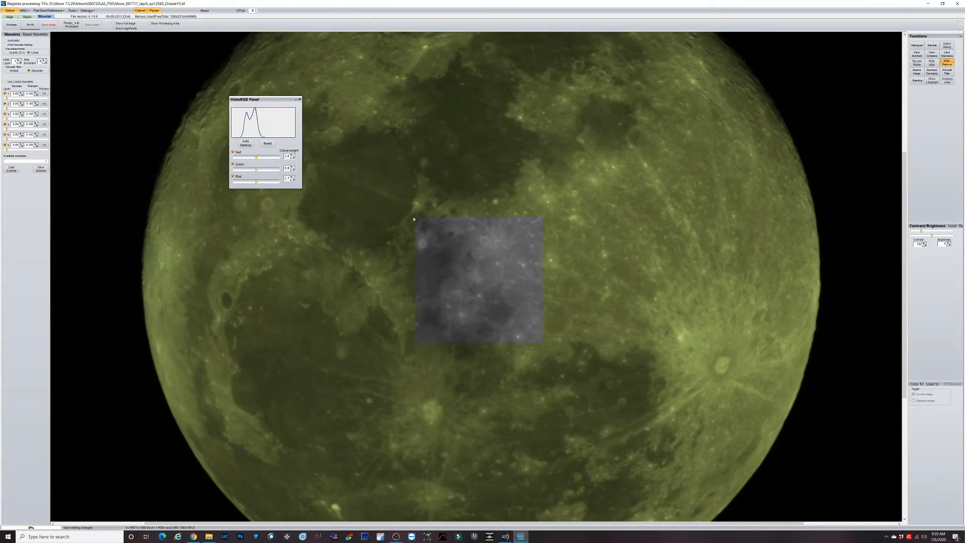
{"action": "mouse_move", "coordinate": [531, 338]}
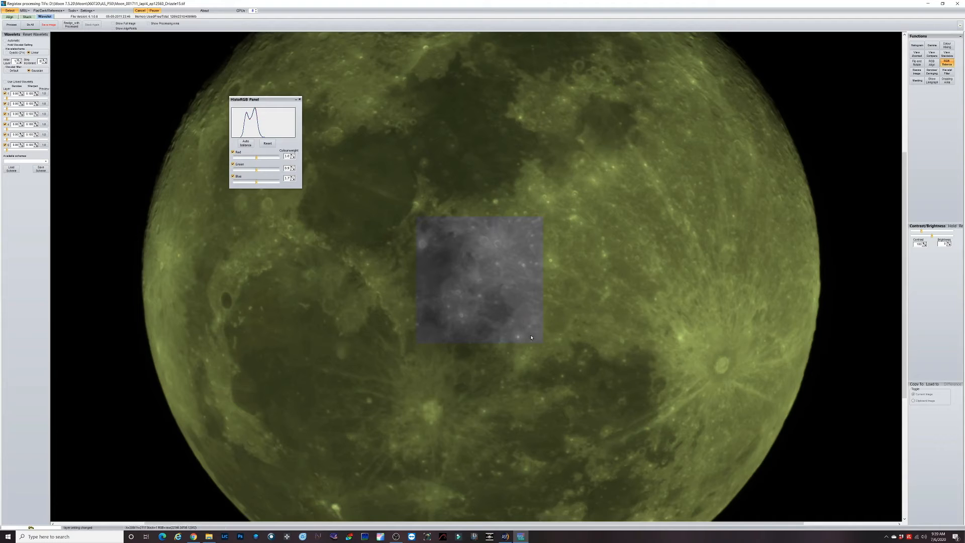
{"action": "mouse_move", "coordinate": [418, 229]}
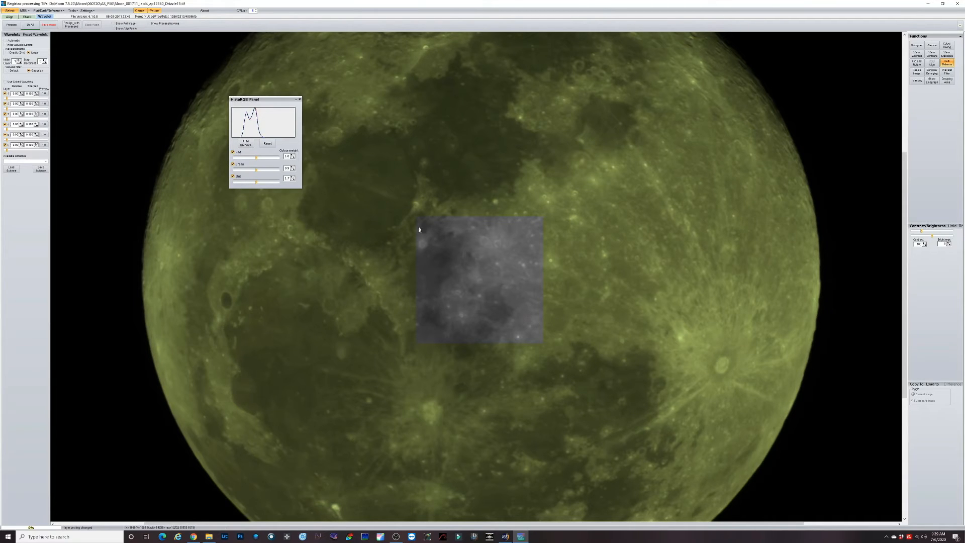
{"action": "mouse_move", "coordinate": [308, 134]}
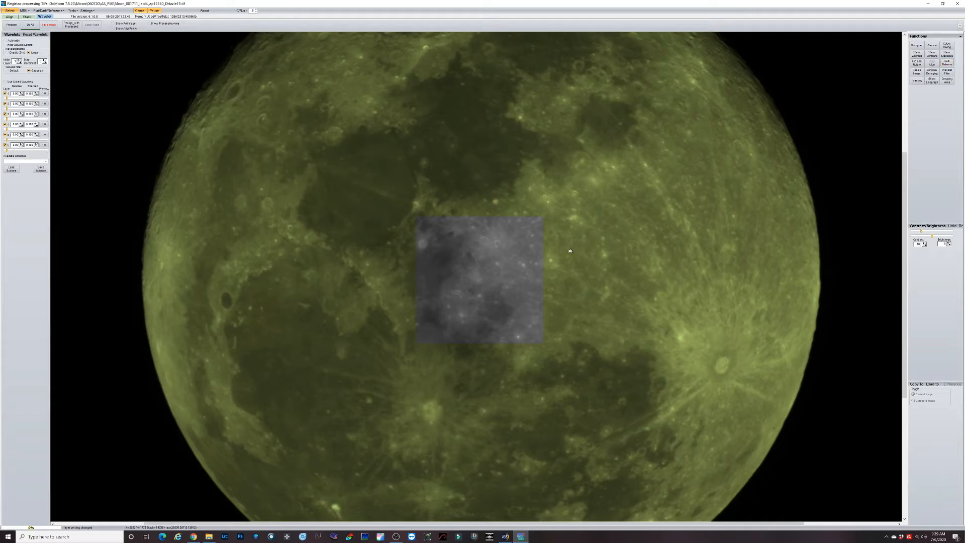
{"action": "mouse_move", "coordinate": [875, 79]}
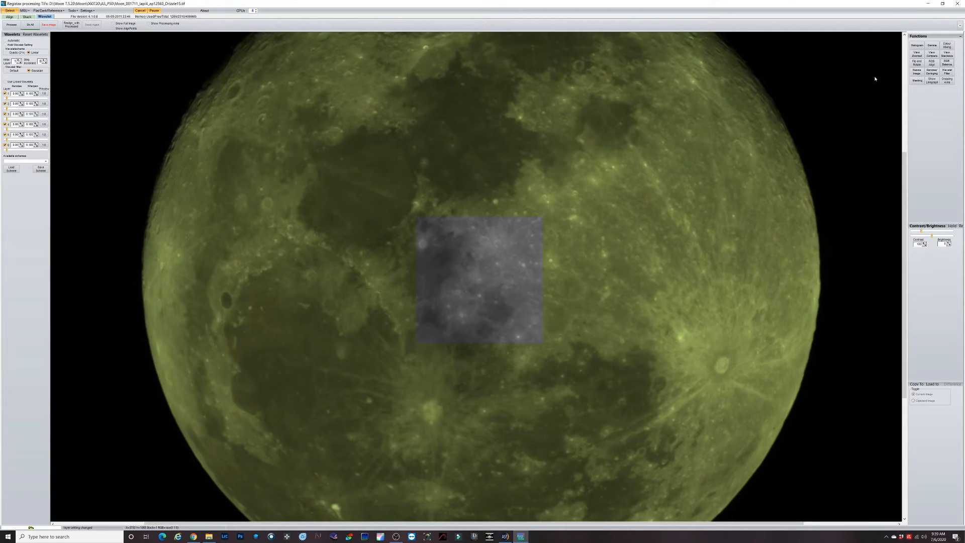
Show the magnified Zoom Panel and park it beside the grey preview square, off the selection.
{"action": "left_click", "coordinate": [917, 54]}
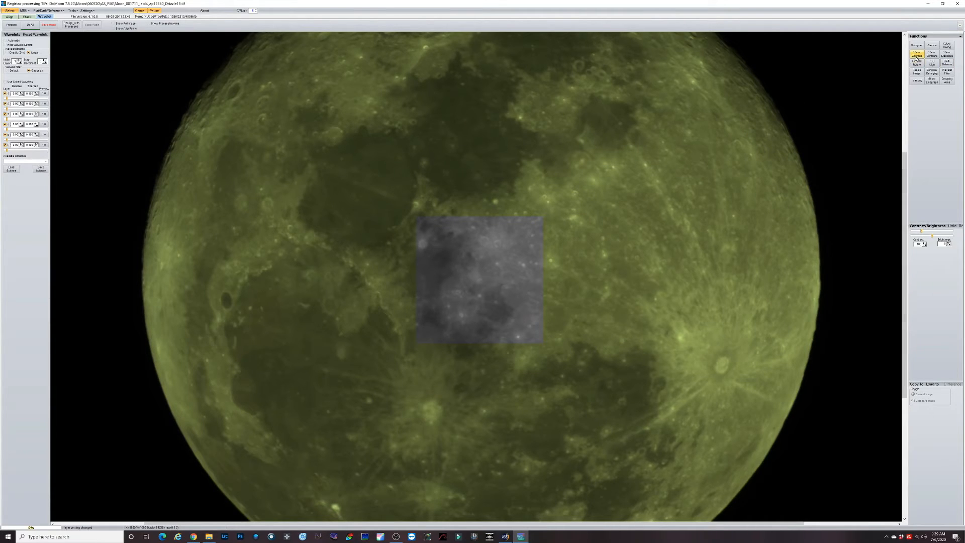
{"action": "left_click", "coordinate": [917, 53]}
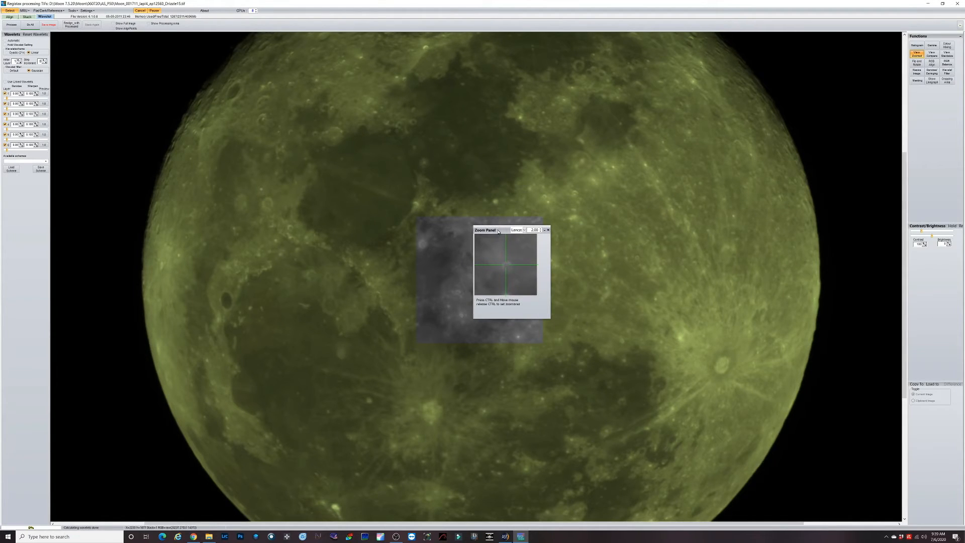
{"action": "left_click_drag", "start_coordinate": [484, 229], "coordinate": [534, 199]}
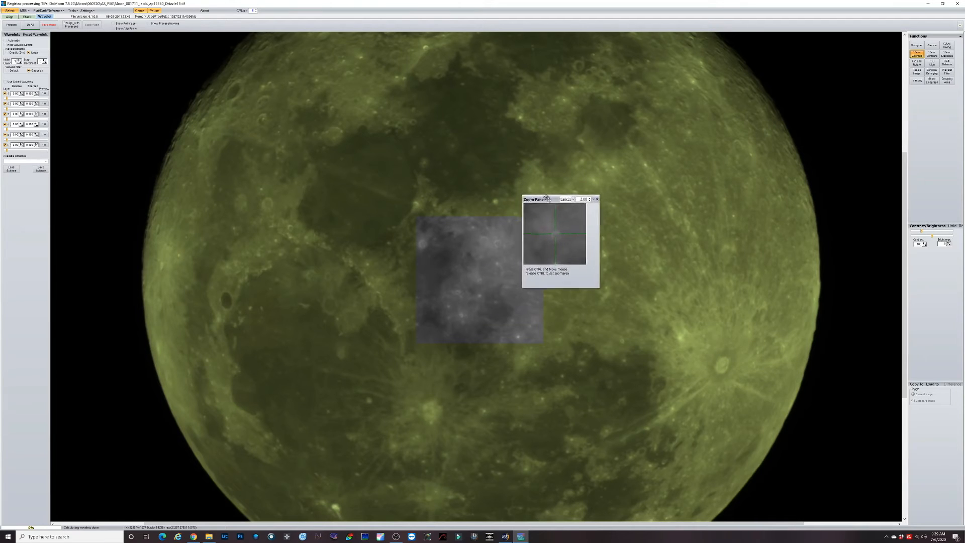
{"action": "left_click_drag", "start_coordinate": [534, 199], "coordinate": [572, 249]}
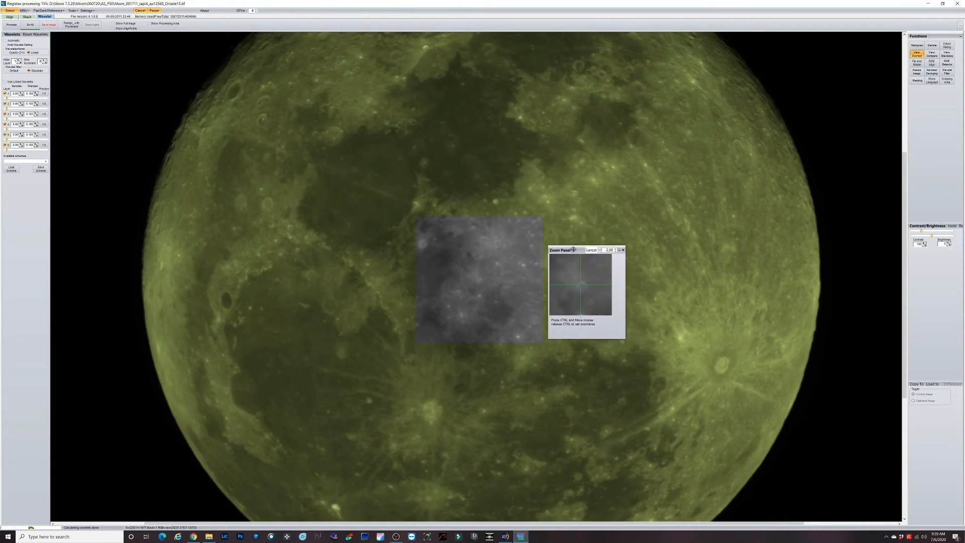
{"action": "left_click_drag", "start_coordinate": [569, 249], "coordinate": [559, 254]}
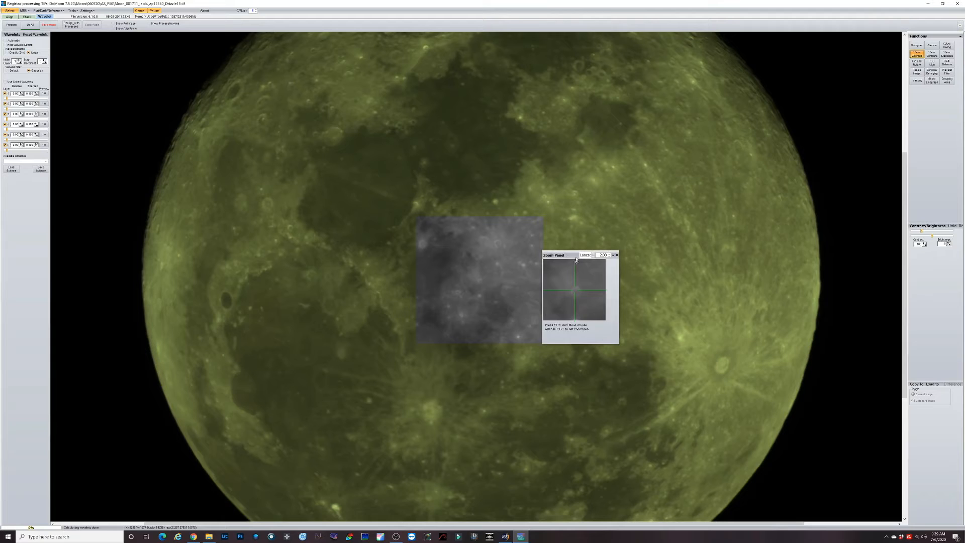
{"action": "left_click_drag", "start_coordinate": [560, 255], "coordinate": [462, 210]}
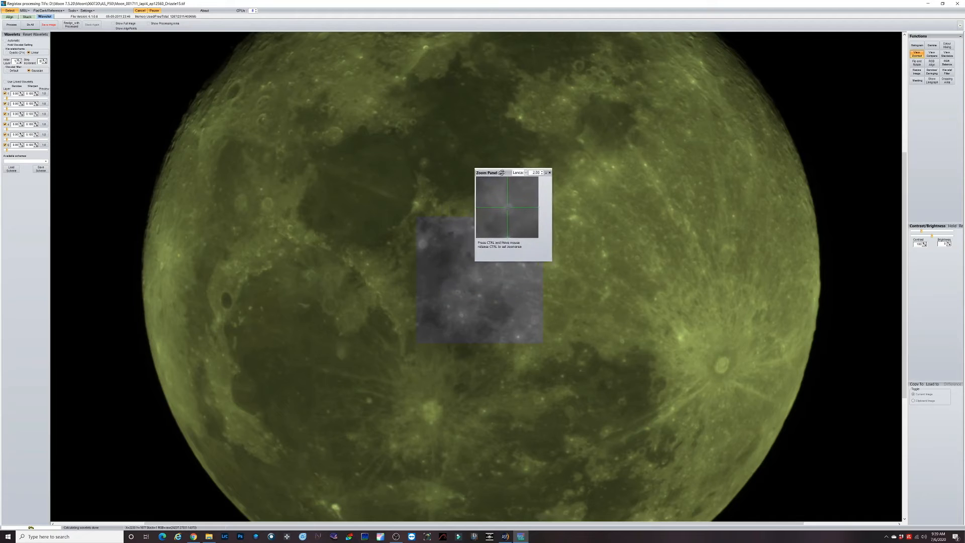
{"action": "left_click_drag", "start_coordinate": [490, 172], "coordinate": [534, 163]}
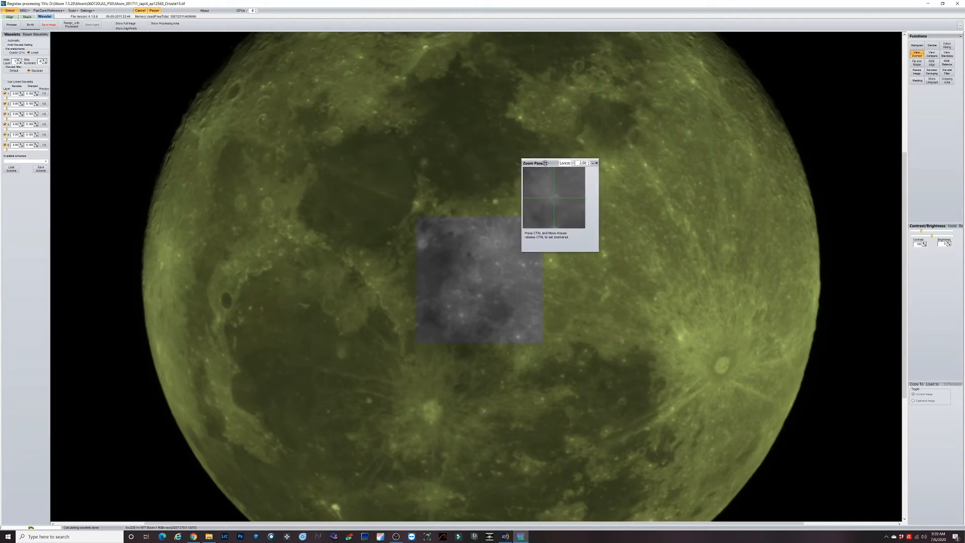
{"action": "left_click_drag", "start_coordinate": [535, 163], "coordinate": [554, 185]}
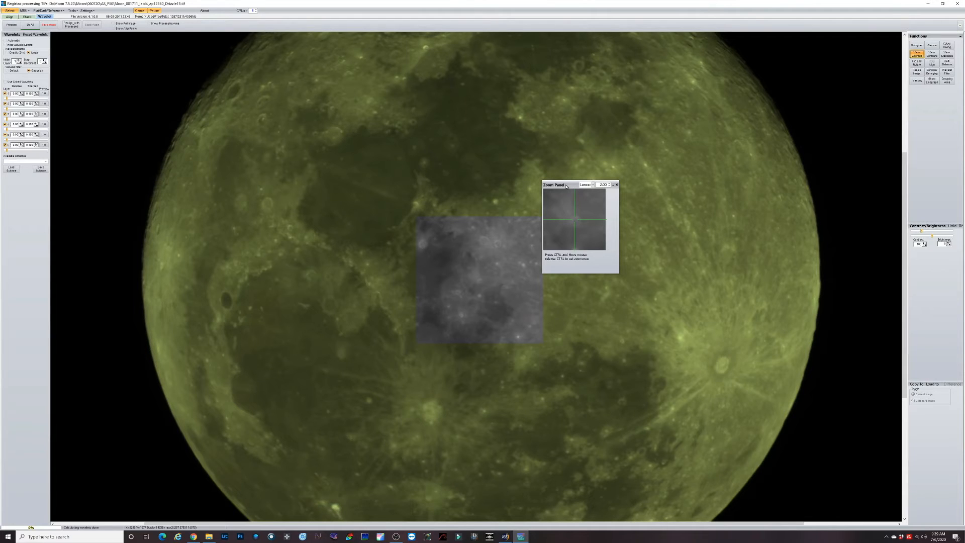
{"action": "mouse_move", "coordinate": [629, 223]}
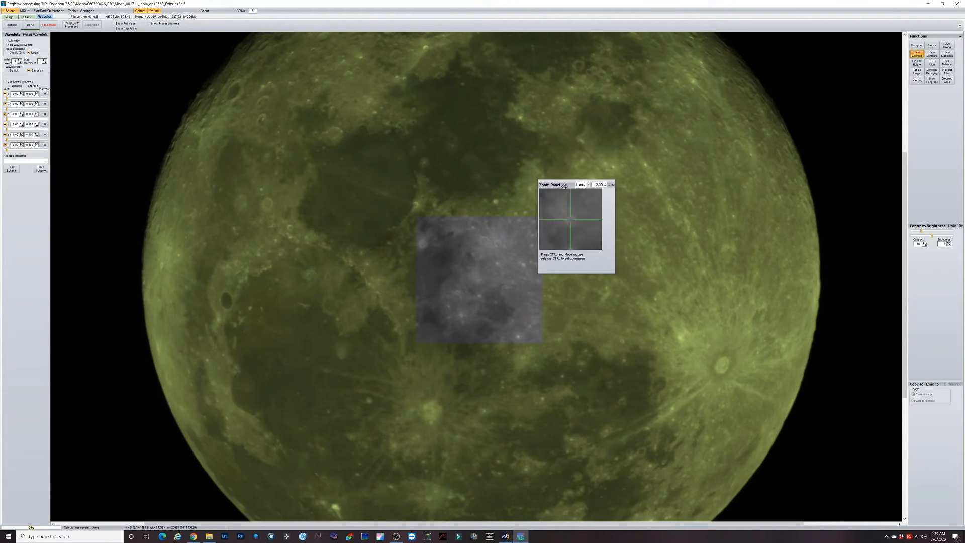
{"action": "left_click_drag", "start_coordinate": [547, 185], "coordinate": [574, 190]}
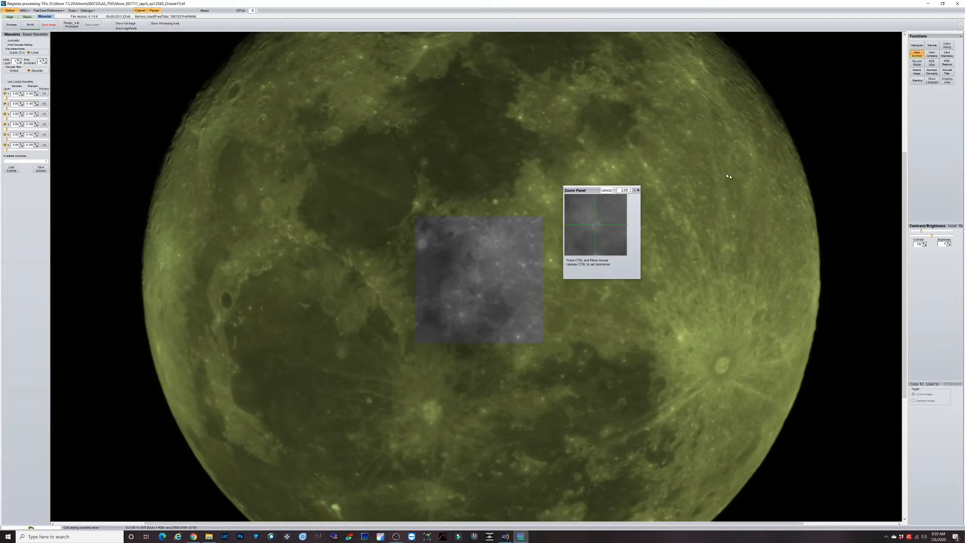
{"action": "mouse_move", "coordinate": [70, 90]}
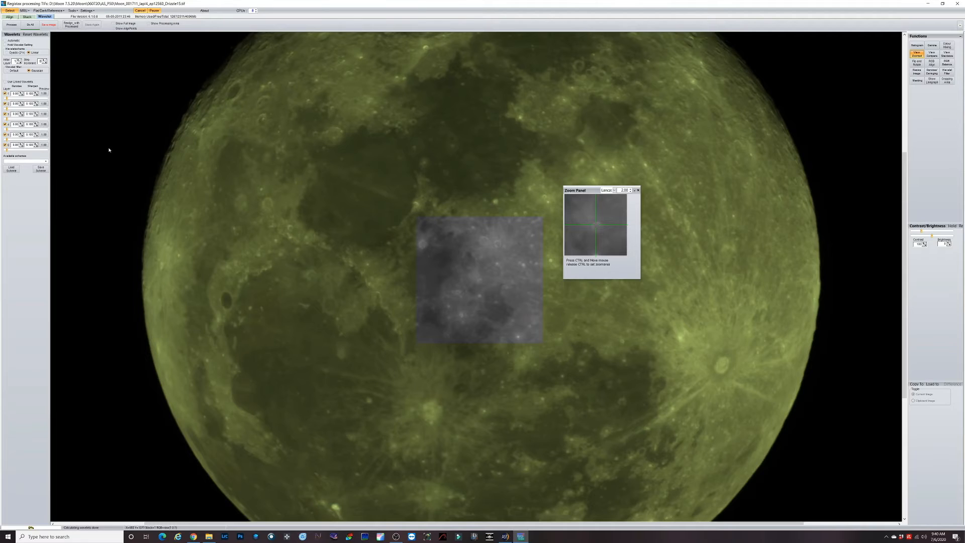
{"action": "mouse_move", "coordinate": [112, 141]}
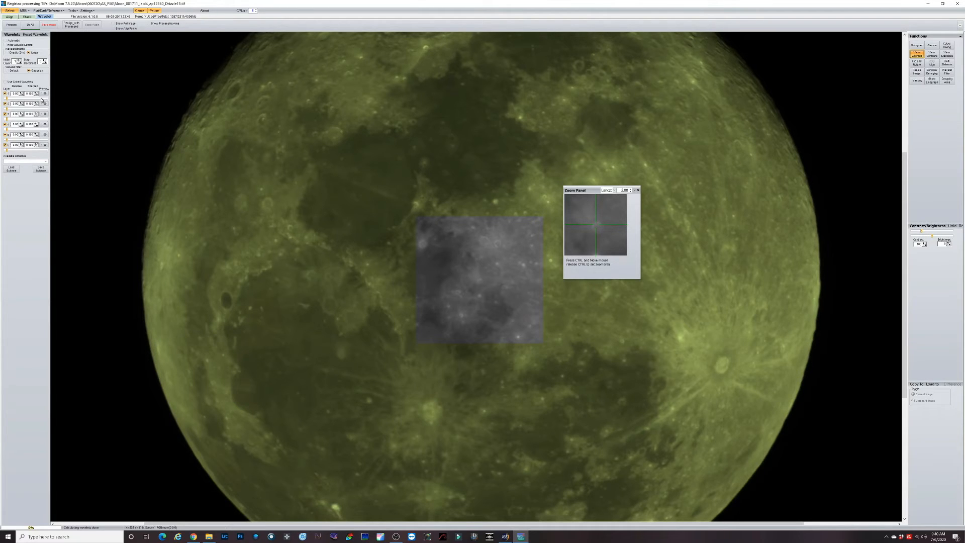
{"action": "mouse_move", "coordinate": [42, 99]}
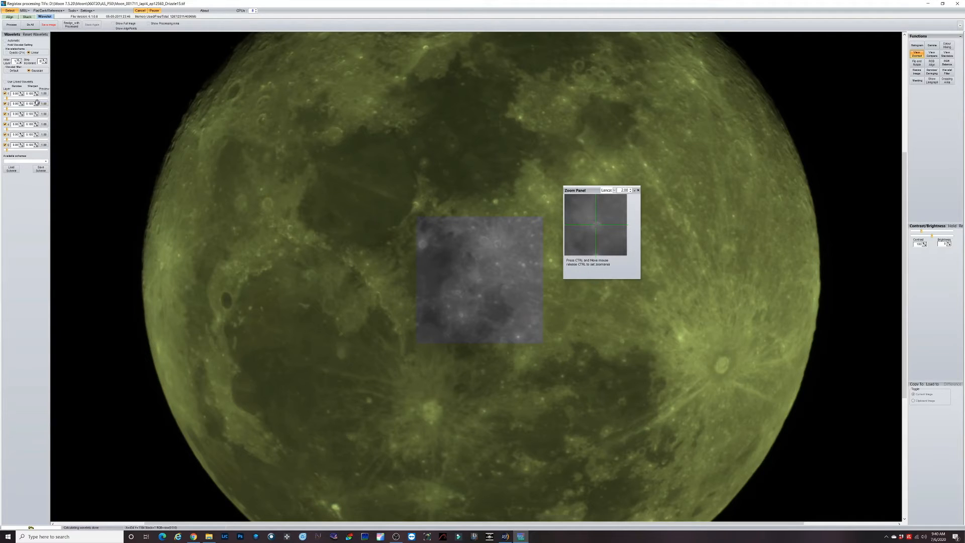
{"action": "mouse_move", "coordinate": [325, 217]}
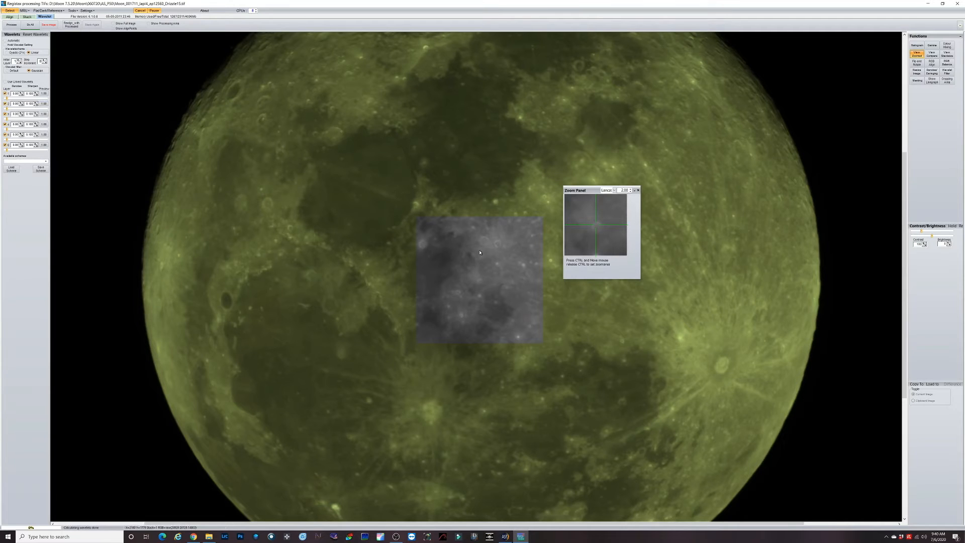
{"action": "mouse_move", "coordinate": [69, 145]}
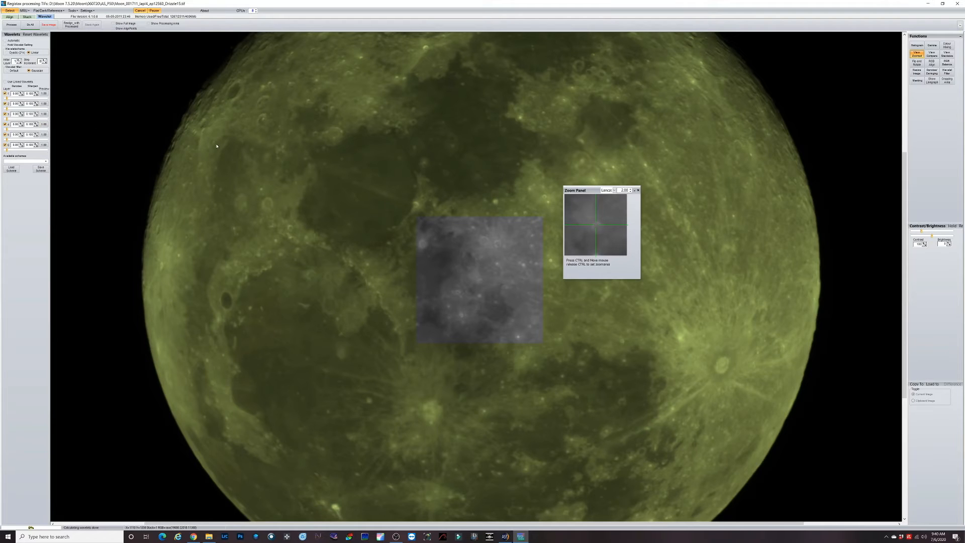
{"action": "mouse_move", "coordinate": [421, 215]}
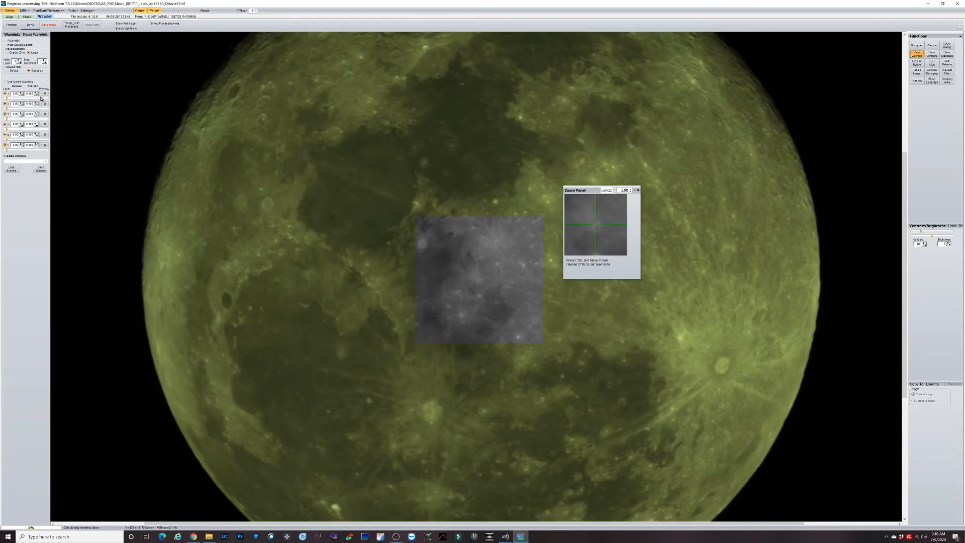
{"action": "mouse_move", "coordinate": [41, 100]}
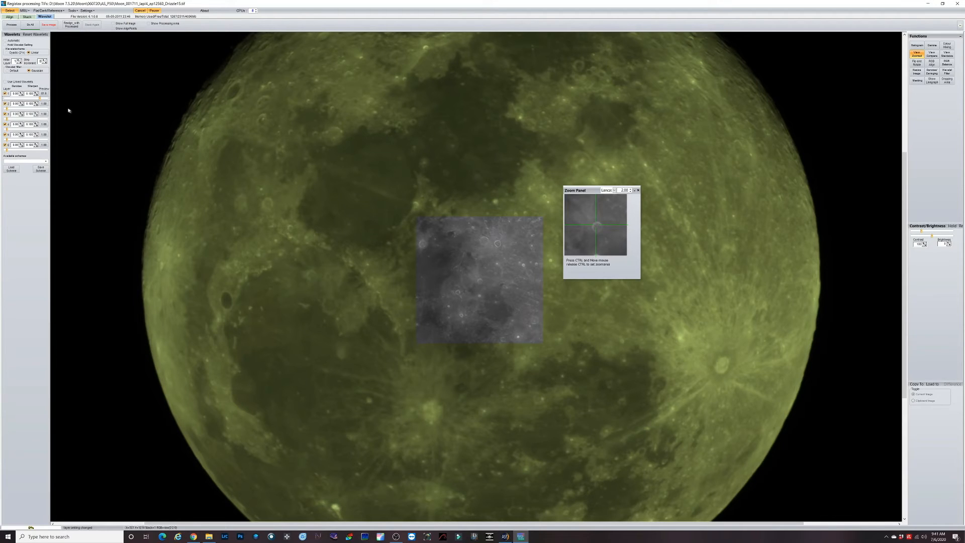
{"action": "mouse_move", "coordinate": [433, 256]}
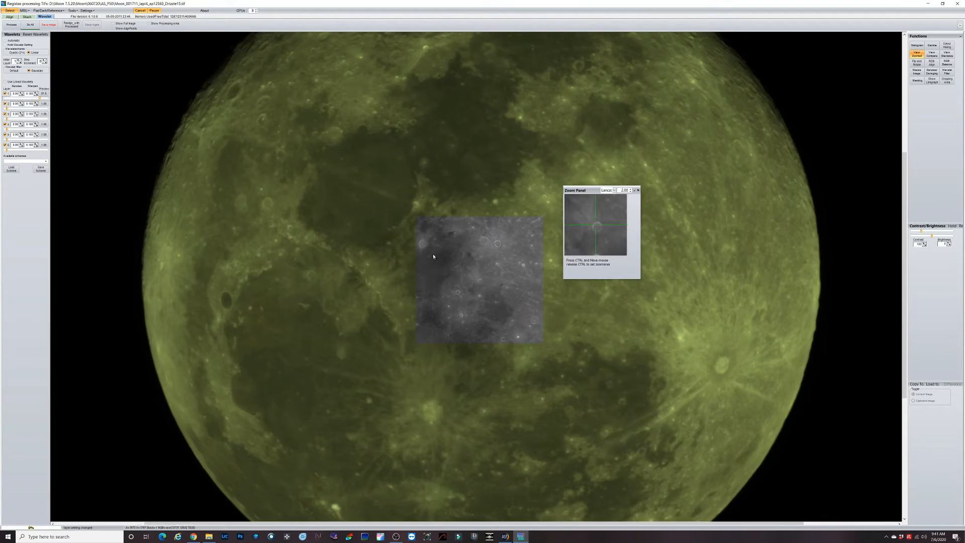
{"action": "mouse_move", "coordinate": [318, 228]}
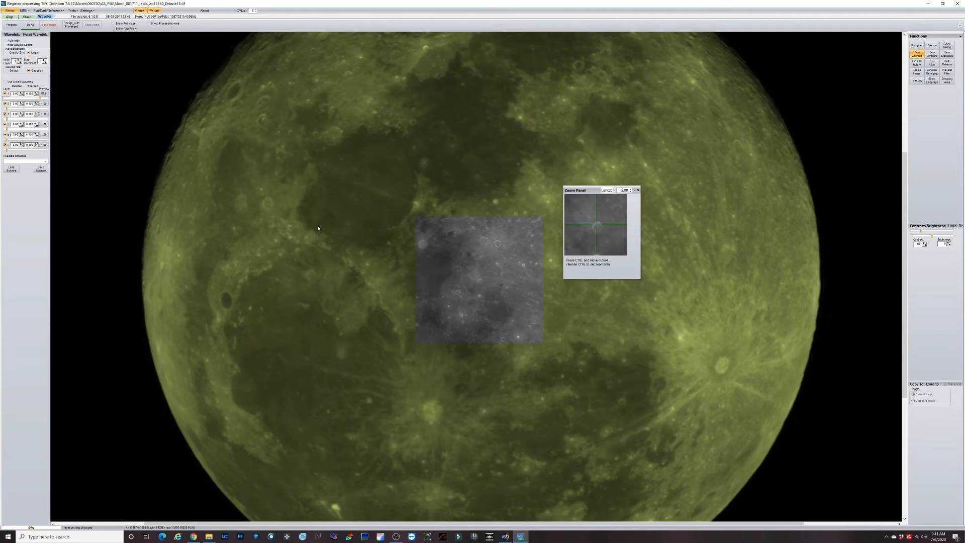
{"action": "mouse_move", "coordinate": [335, 244]}
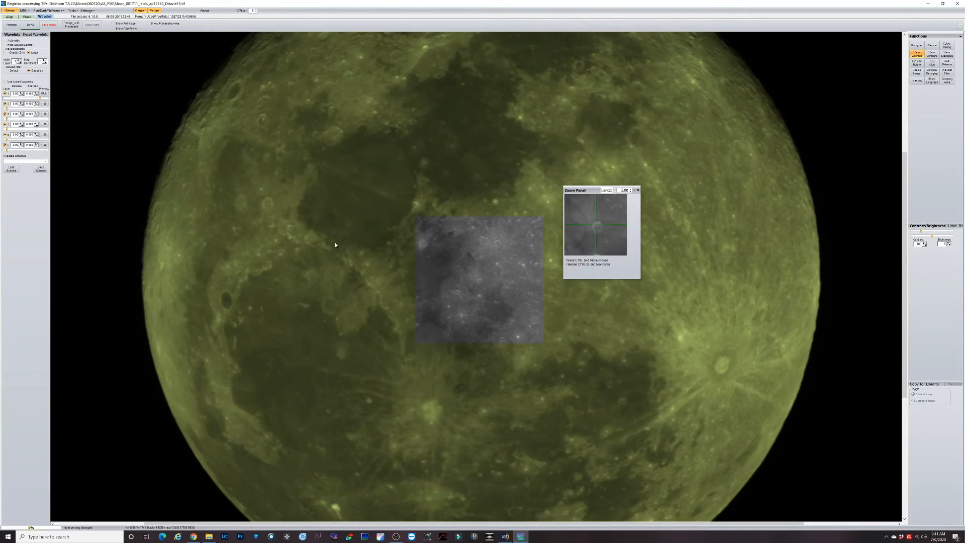
{"action": "mouse_move", "coordinate": [39, 98]}
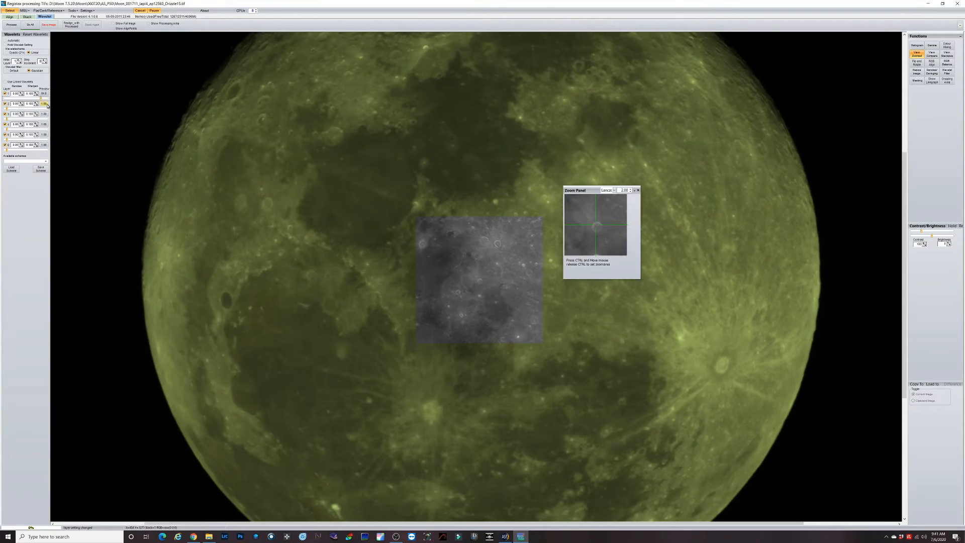
Increase sharpening on the second wavelet layer to crisp up the preview's crater detail.
{"action": "left_click", "coordinate": [42, 93]}
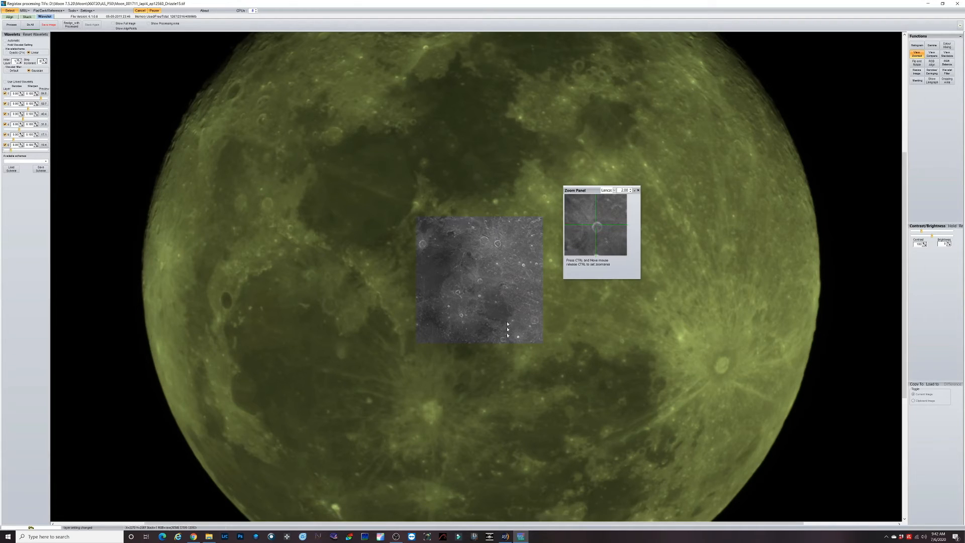
{"action": "mouse_move", "coordinate": [508, 239]}
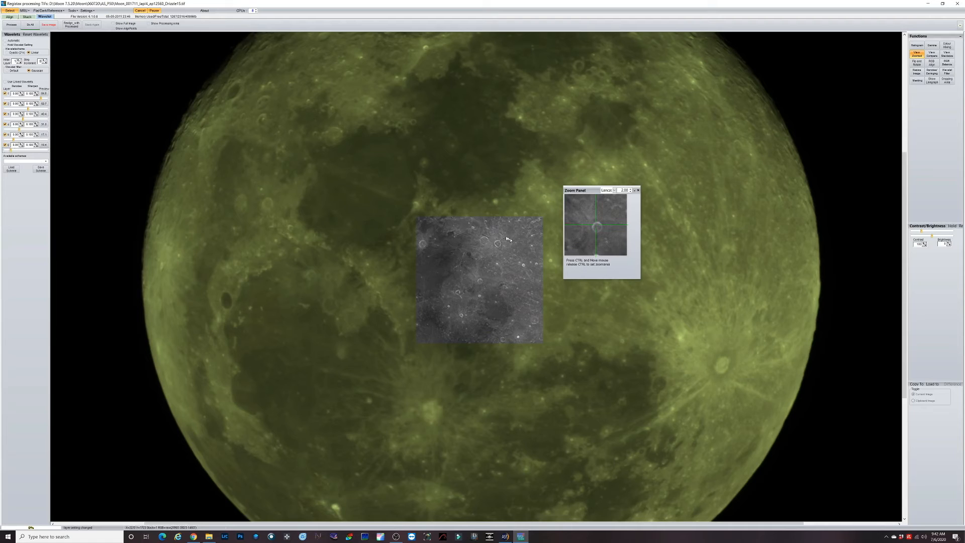
{"action": "mouse_move", "coordinate": [446, 325]}
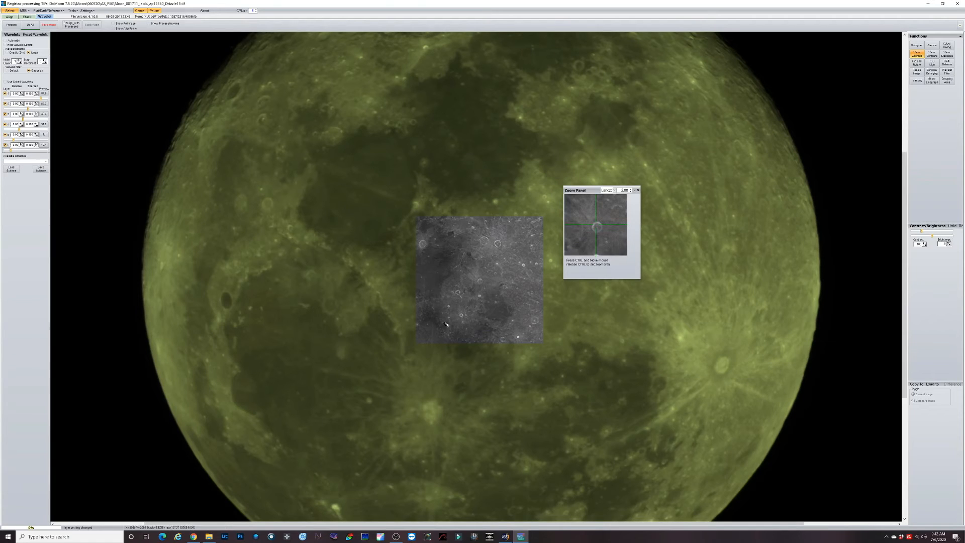
{"action": "mouse_move", "coordinate": [261, 220]}
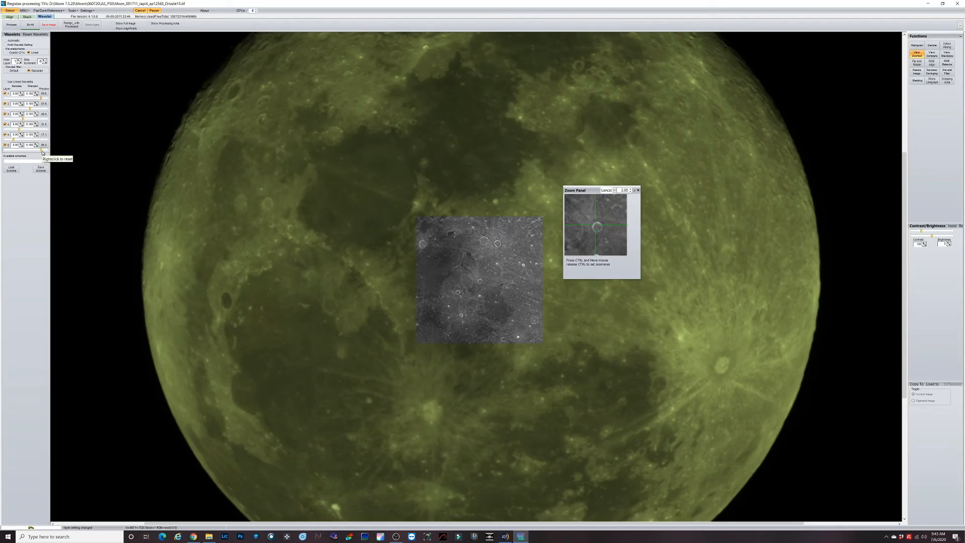
{"action": "mouse_move", "coordinate": [60, 215]}
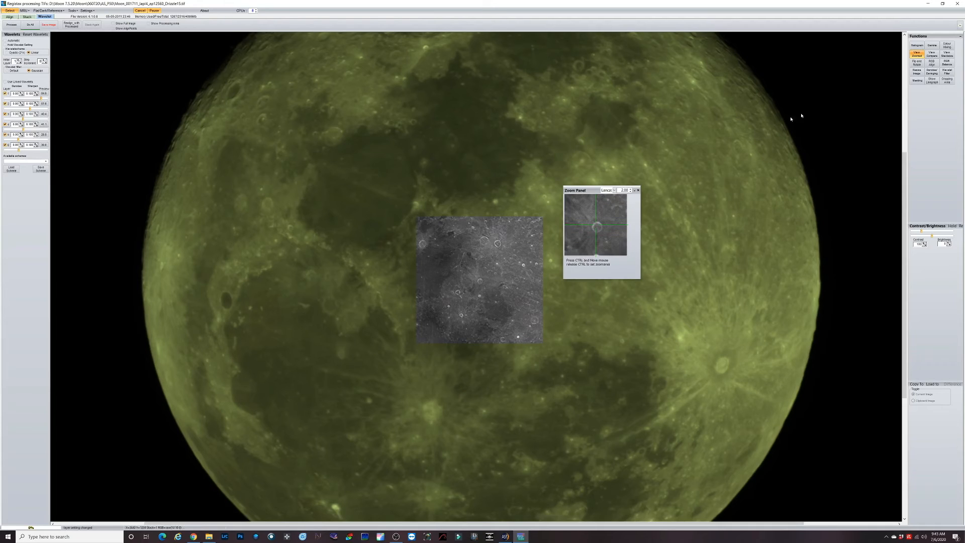
Fine-tune the wavelet layer settings and run Do All to sharpen the whole moon image.
{"action": "left_click", "coordinate": [932, 45]}
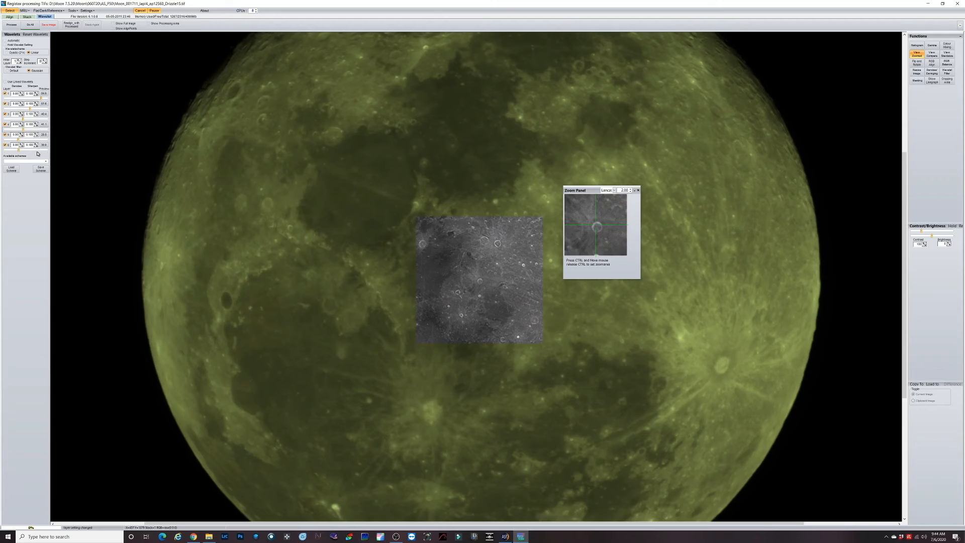
{"action": "mouse_move", "coordinate": [38, 154]}
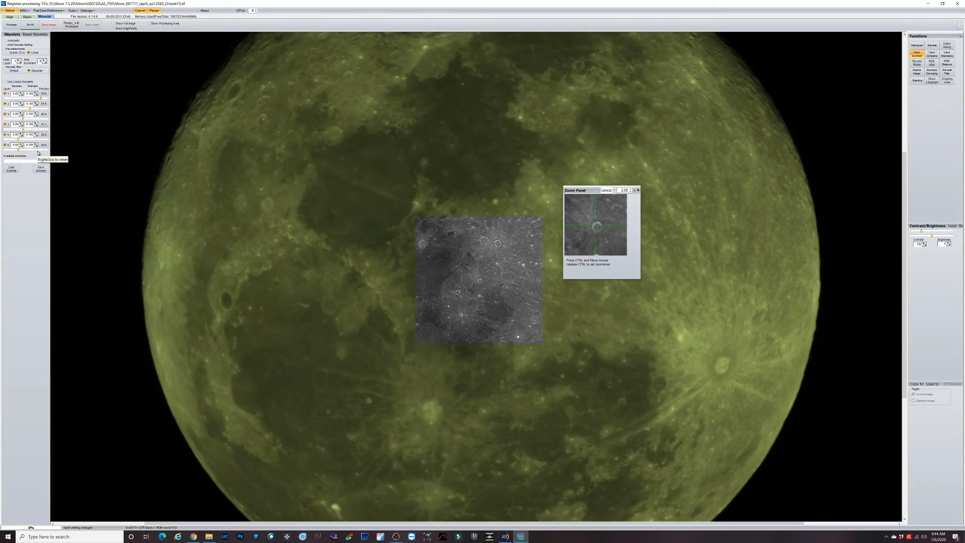
{"action": "mouse_move", "coordinate": [18, 100]}
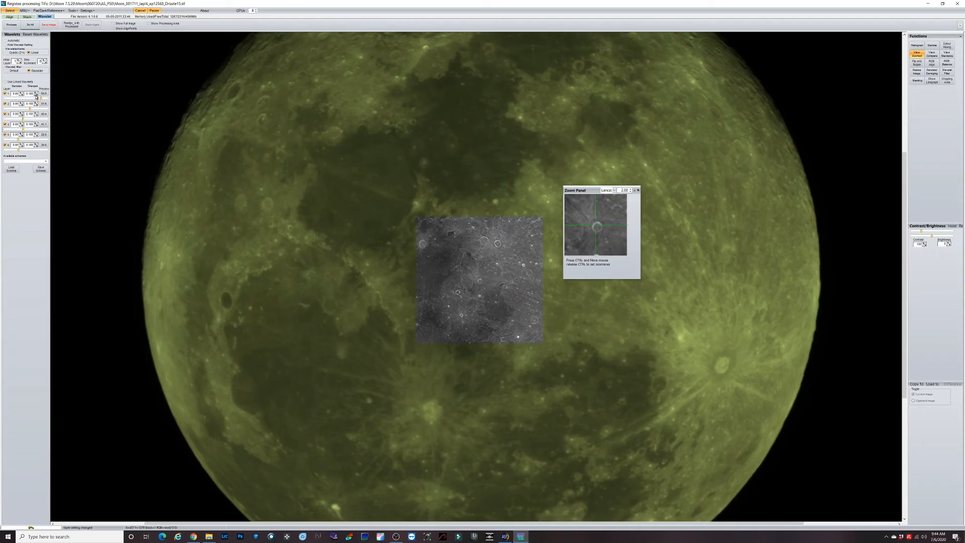
{"action": "mouse_move", "coordinate": [36, 103]}
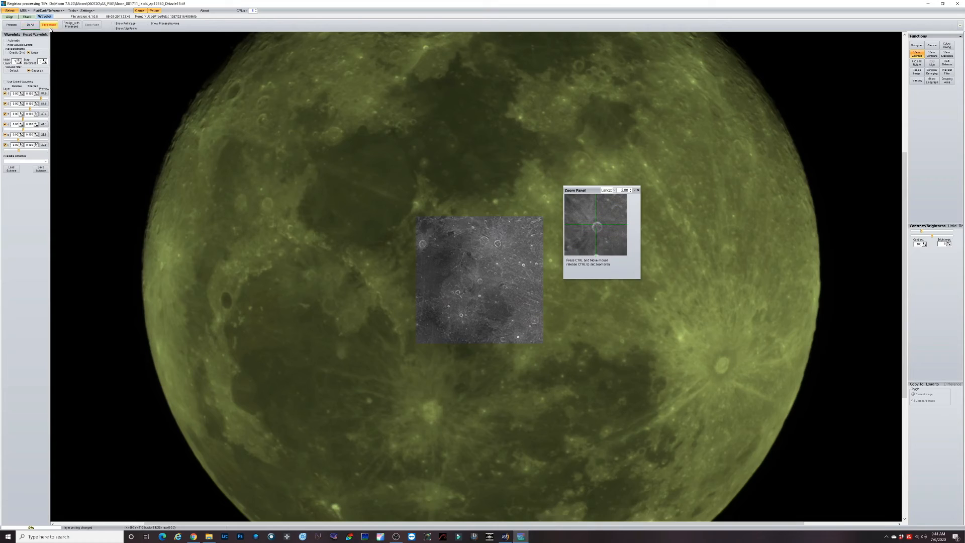
{"action": "left_click", "coordinate": [48, 24]}
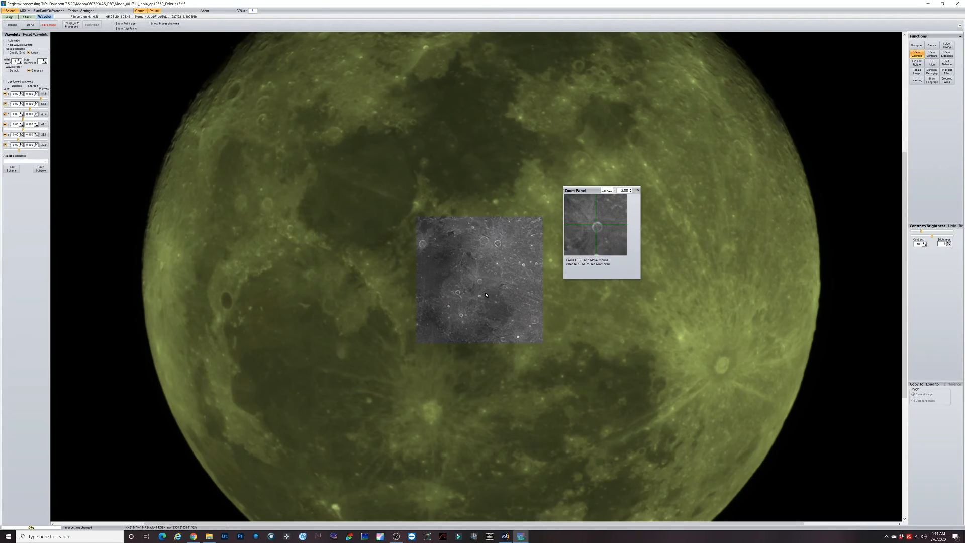
Apply the wavelet sharpening and colour balance to the whole Moon with Do All.
{"action": "left_click", "coordinate": [30, 24]}
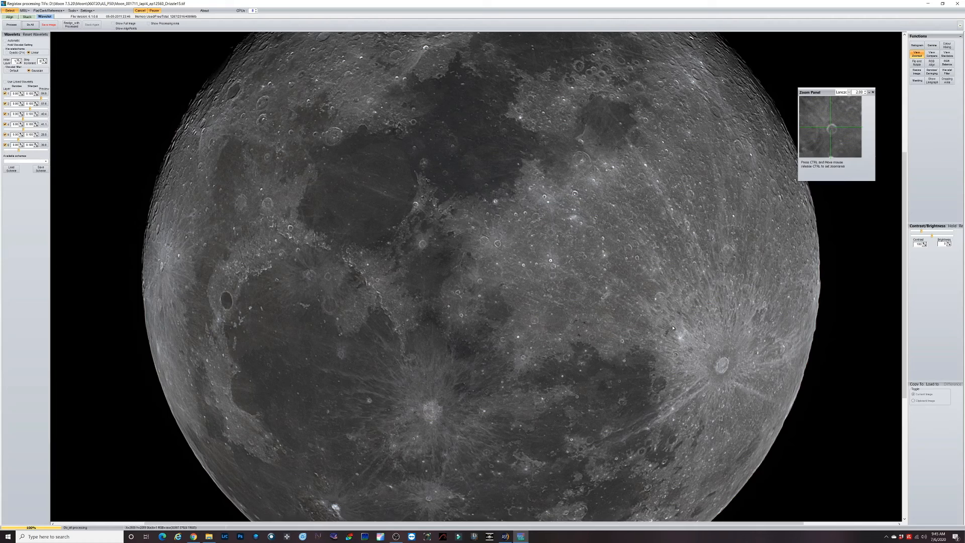
{"action": "mouse_move", "coordinate": [818, 342]}
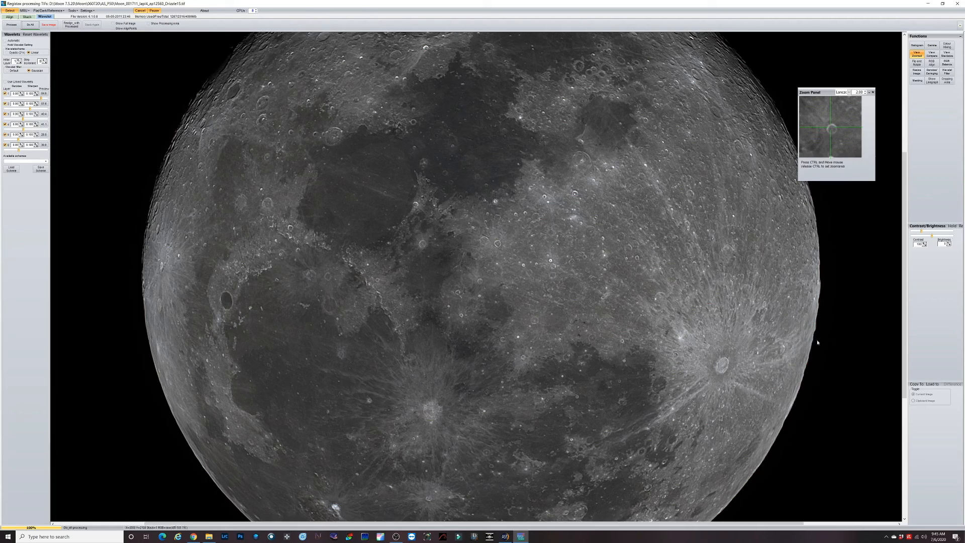
{"action": "mouse_move", "coordinate": [795, 348]}
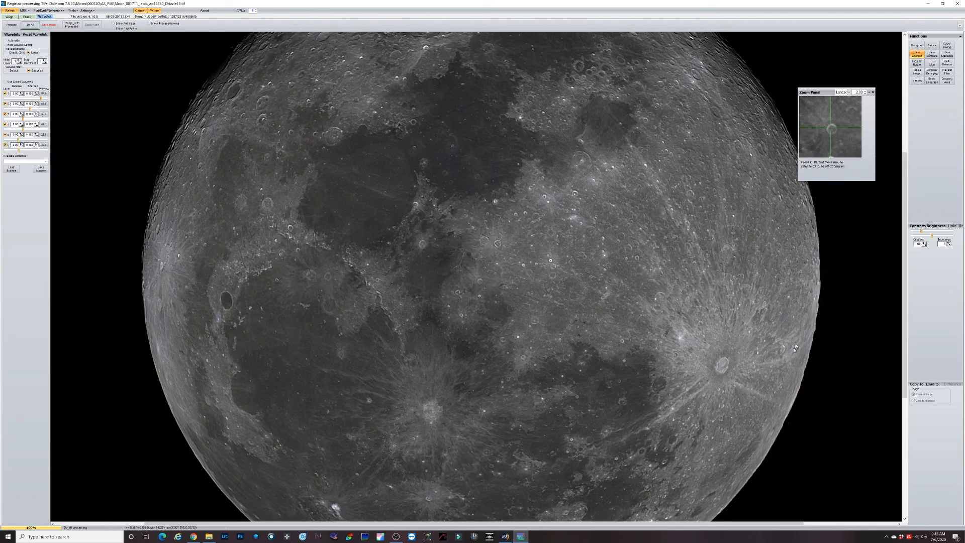
{"action": "mouse_move", "coordinate": [812, 230]}
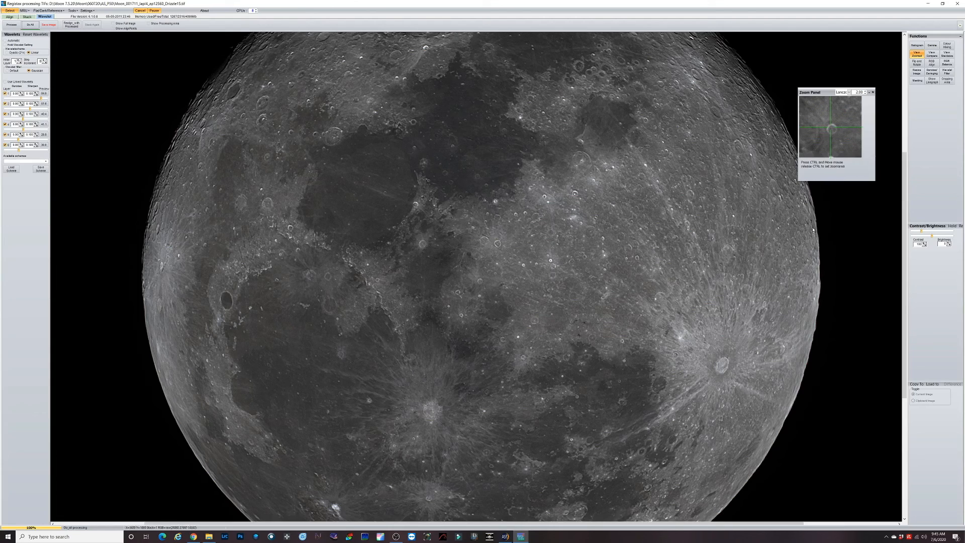
{"action": "mouse_move", "coordinate": [808, 379]}
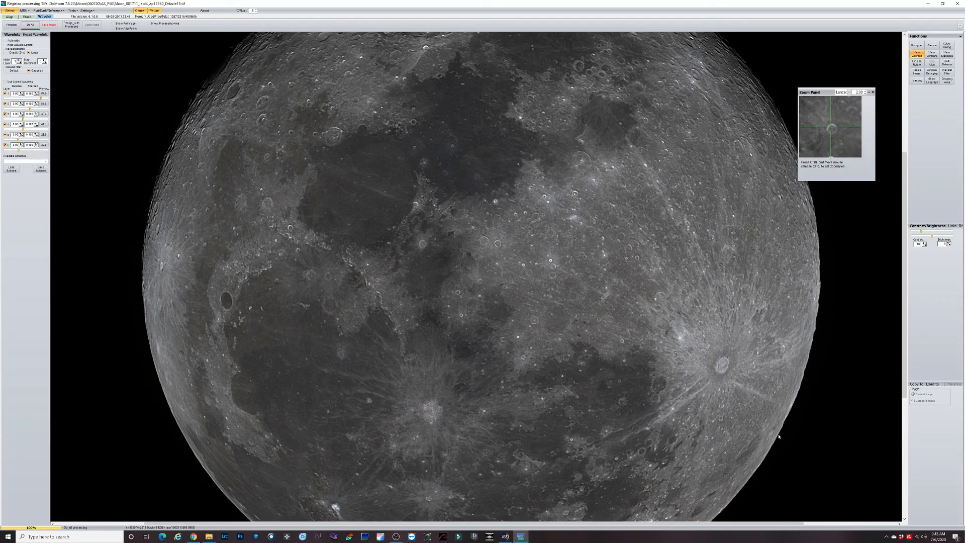
{"action": "mouse_move", "coordinate": [817, 325]}
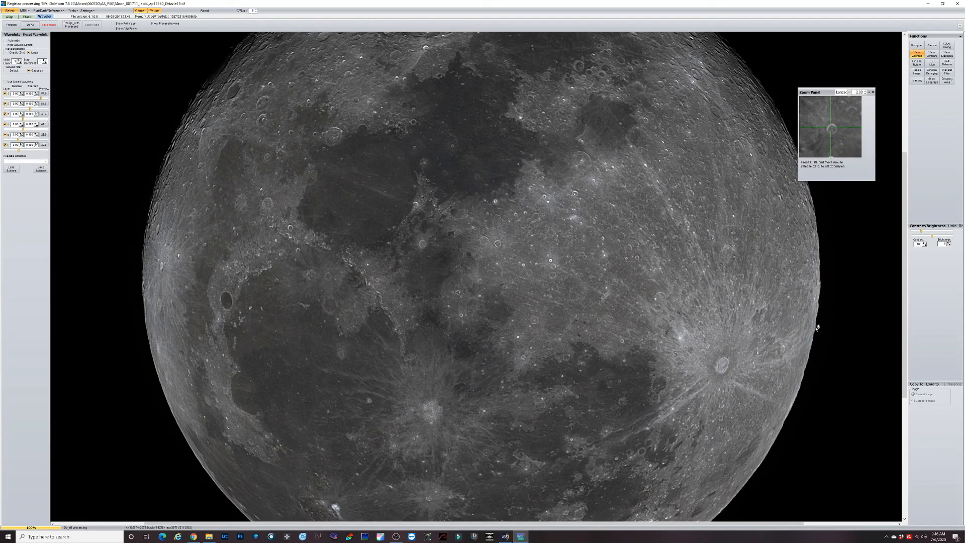
{"action": "mouse_move", "coordinate": [609, 363]}
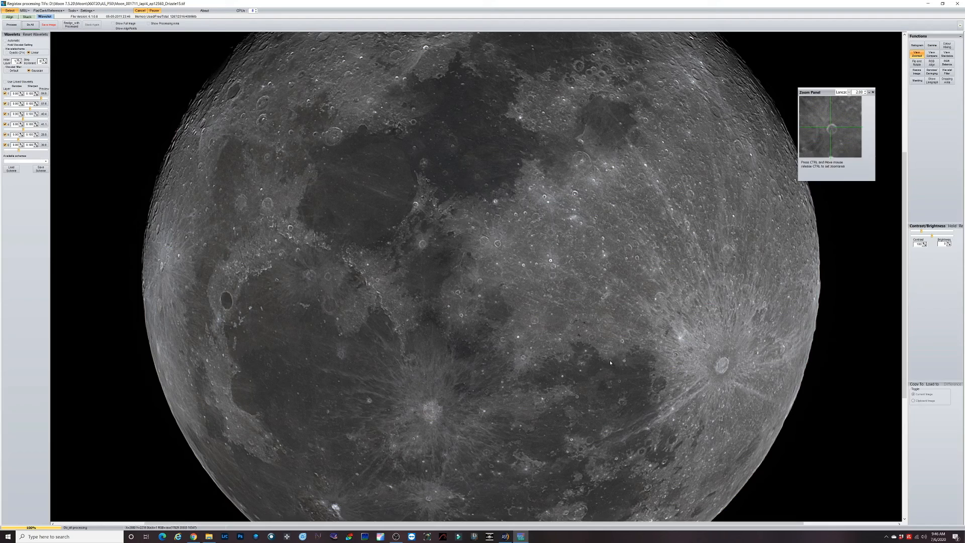
{"action": "mouse_move", "coordinate": [523, 336]}
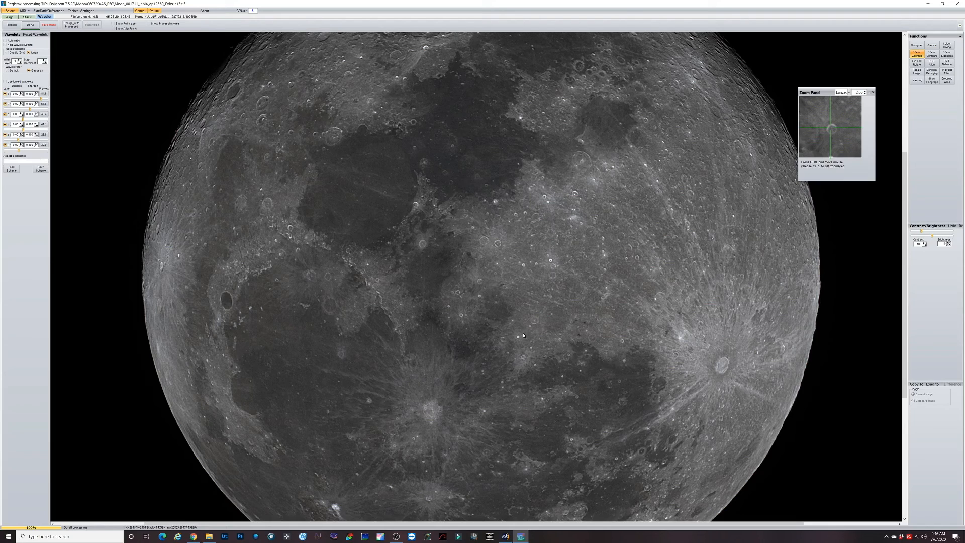
{"action": "mouse_move", "coordinate": [857, 235]}
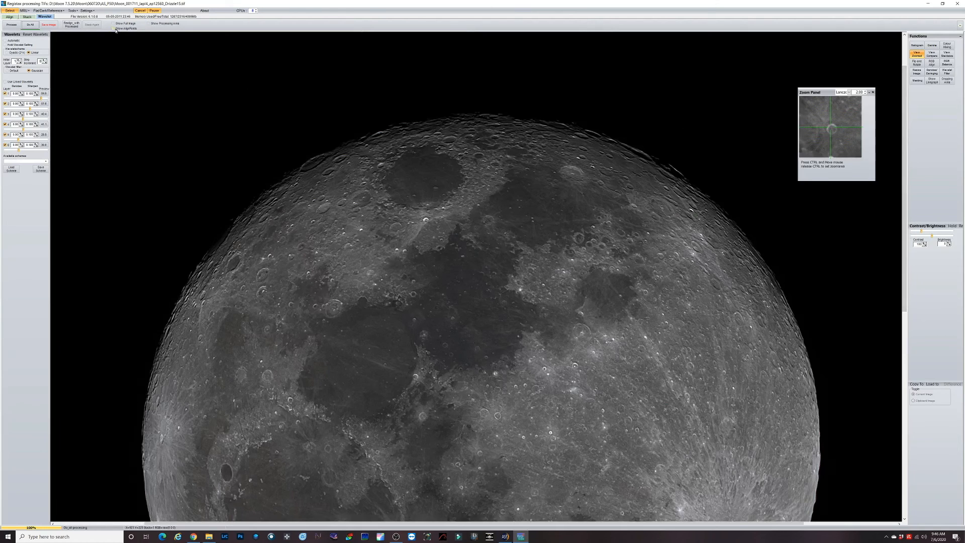
{"action": "left_click", "coordinate": [113, 24]}
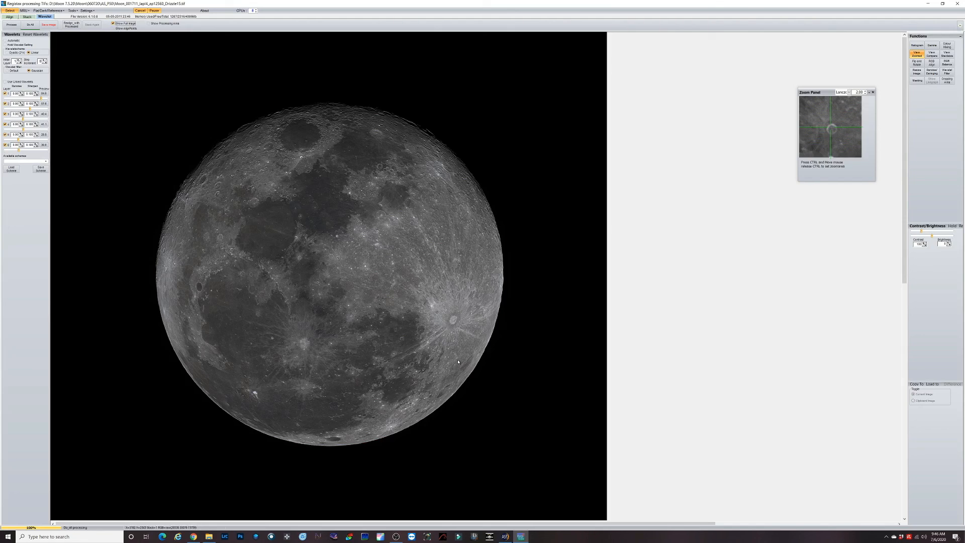
{"action": "mouse_move", "coordinate": [117, 175]}
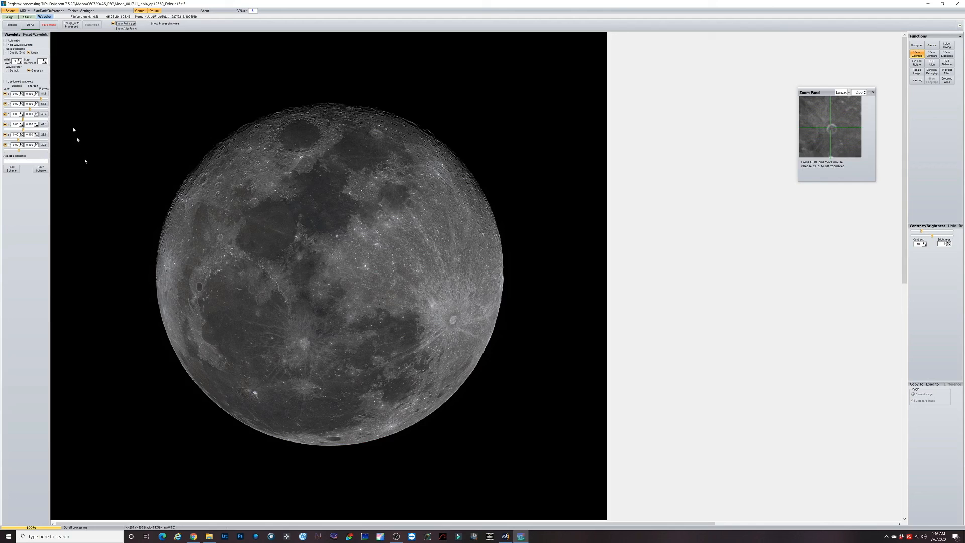
Save the sharpened neutral-grey Moon as a TIFF alongside the stacked images.
{"action": "left_click", "coordinate": [49, 24]}
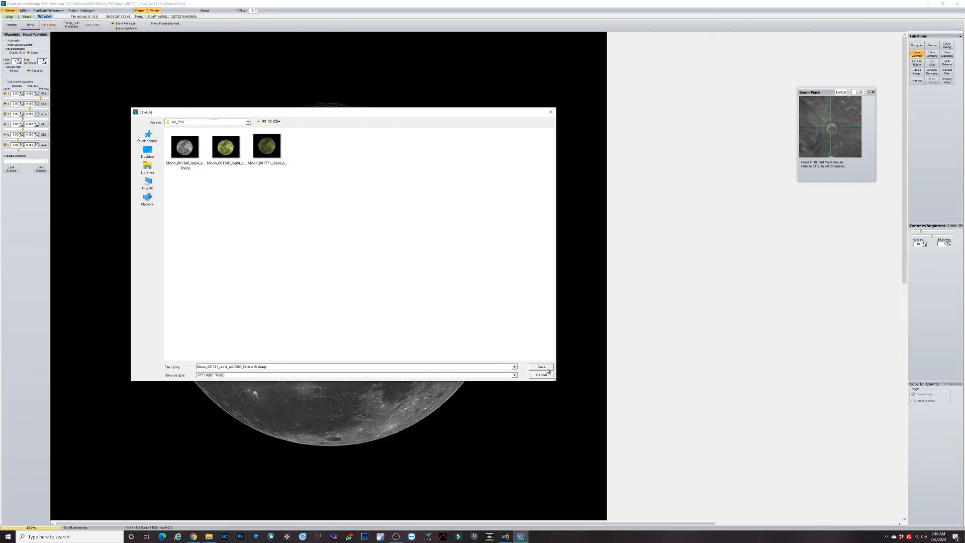
{"action": "left_click", "coordinate": [541, 366]}
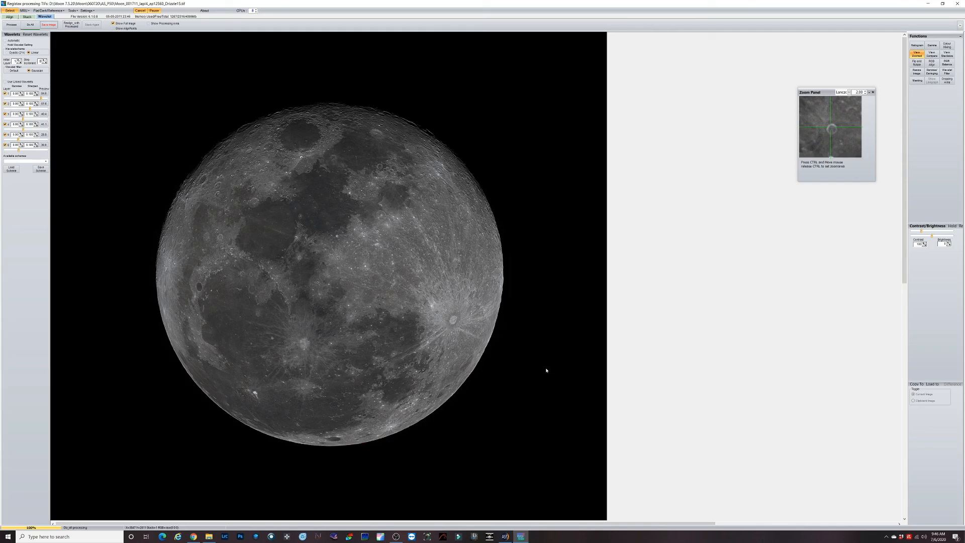
{"action": "mouse_move", "coordinate": [402, 287]}
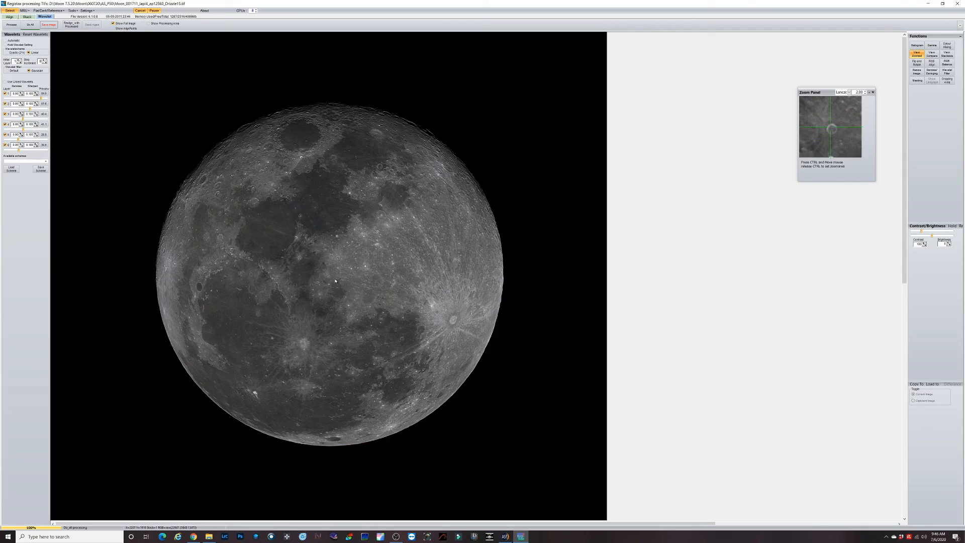
{"action": "mouse_move", "coordinate": [336, 281]}
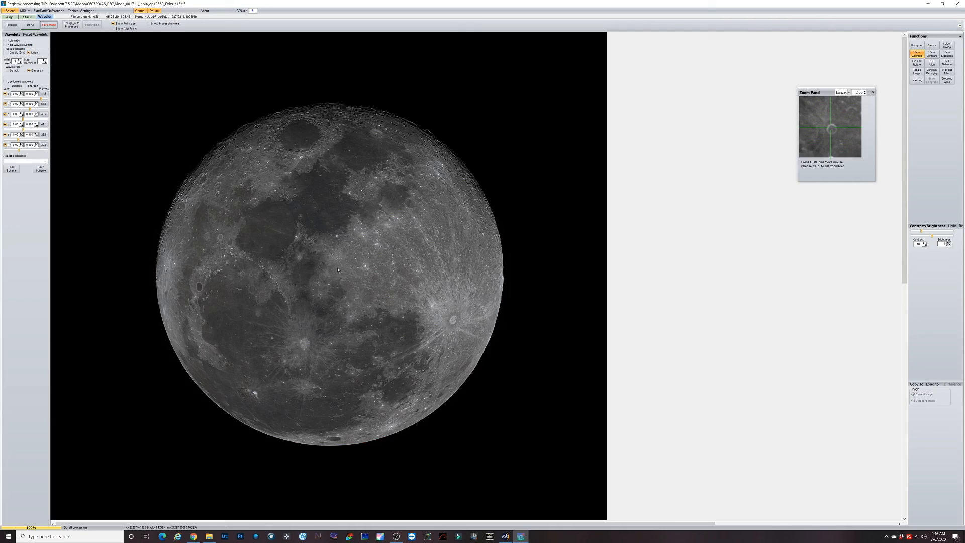
{"action": "mouse_move", "coordinate": [361, 333]}
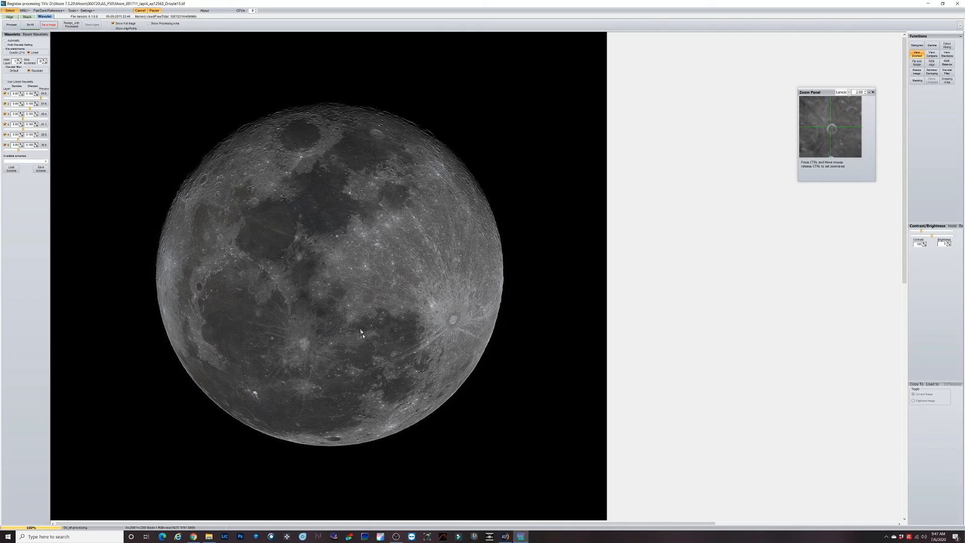
{"action": "mouse_move", "coordinate": [363, 447]}
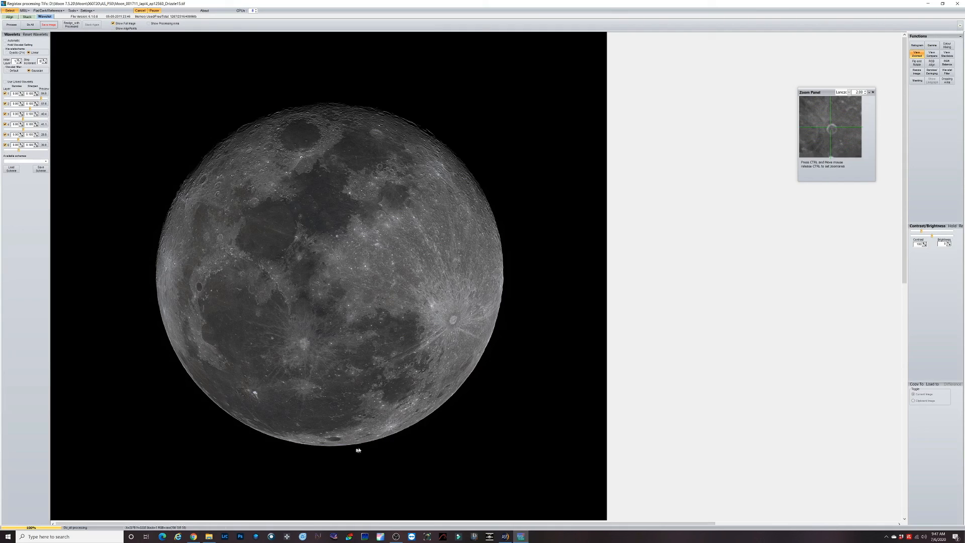
{"action": "mouse_move", "coordinate": [349, 290]}
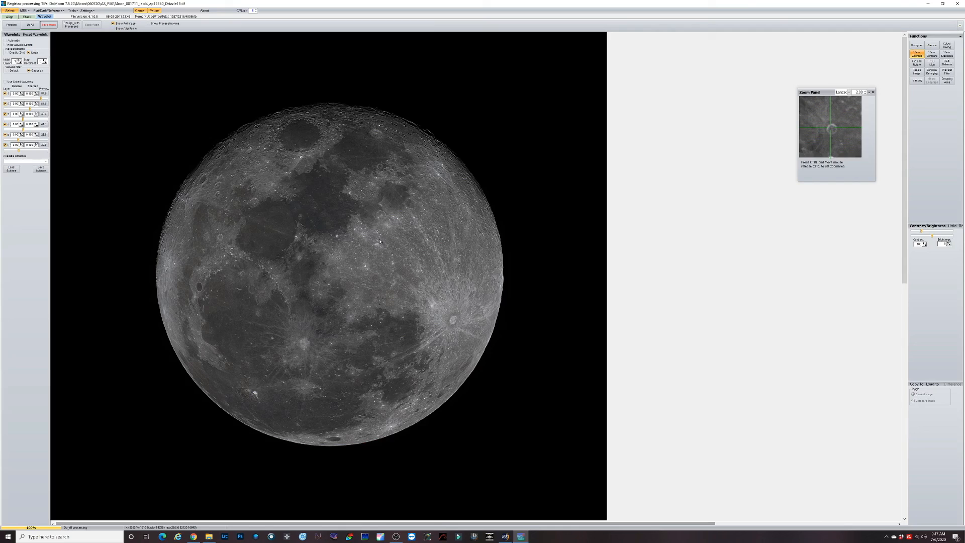
{"action": "mouse_move", "coordinate": [388, 271]}
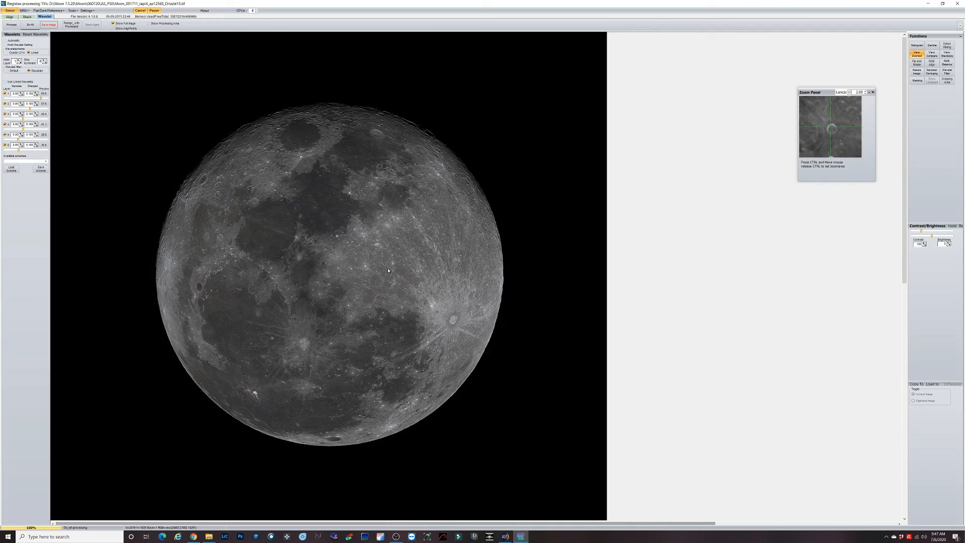
{"action": "mouse_move", "coordinate": [388, 270]}
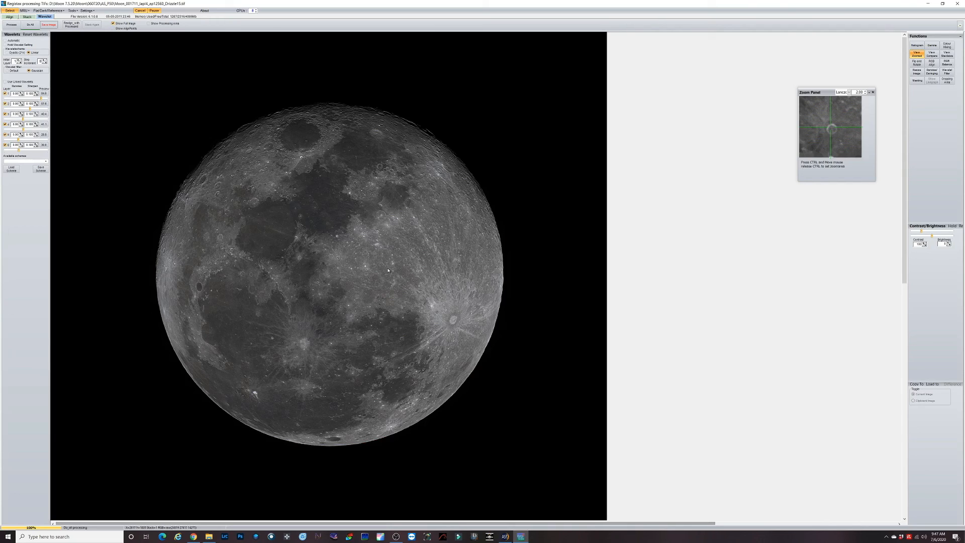